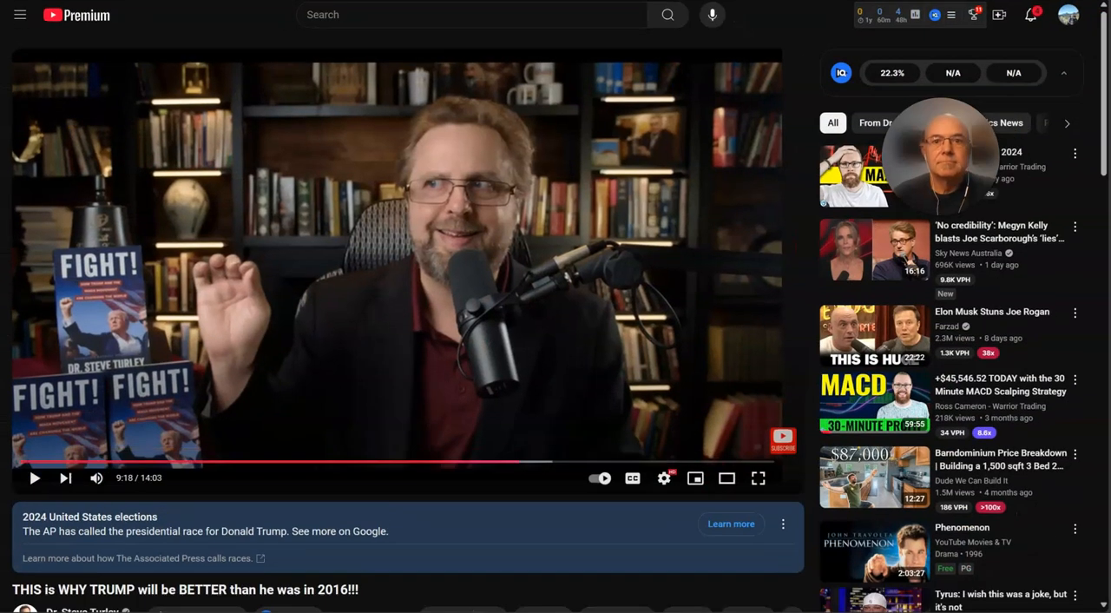
Switch YouTube from the hiking channel to the woodshop channel and open its YouTube Studio dashboard.
left_click(1069, 15)
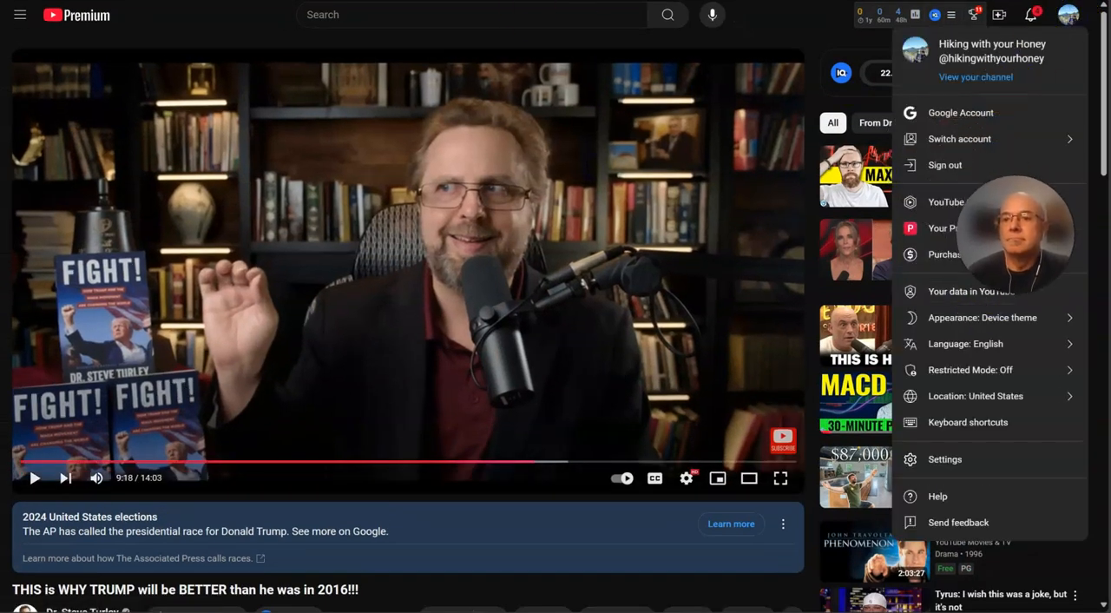
left_click(959, 139)
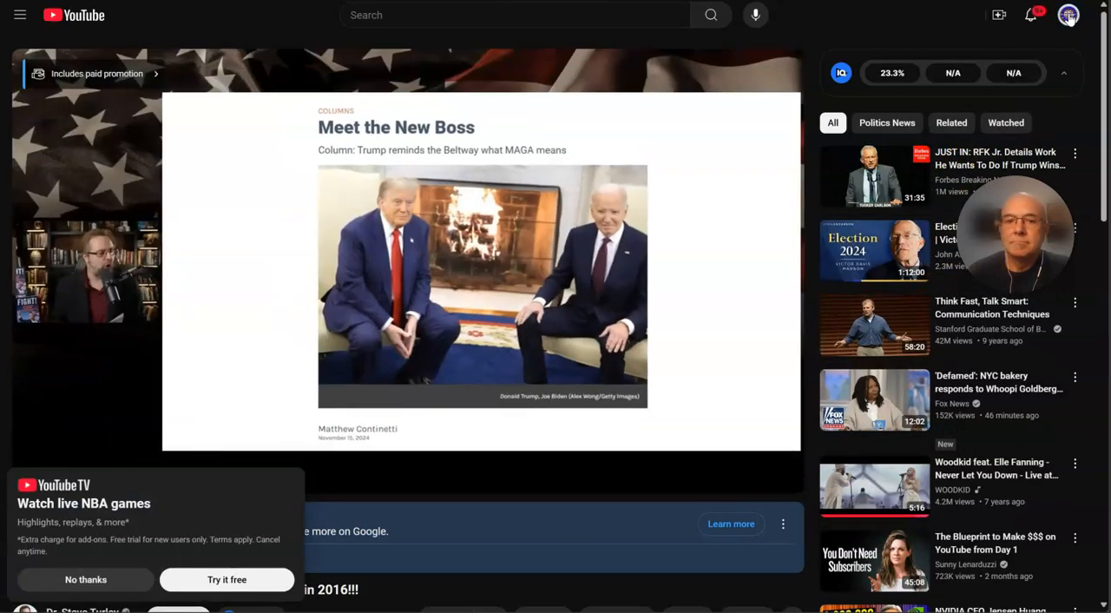
left_click(1069, 14)
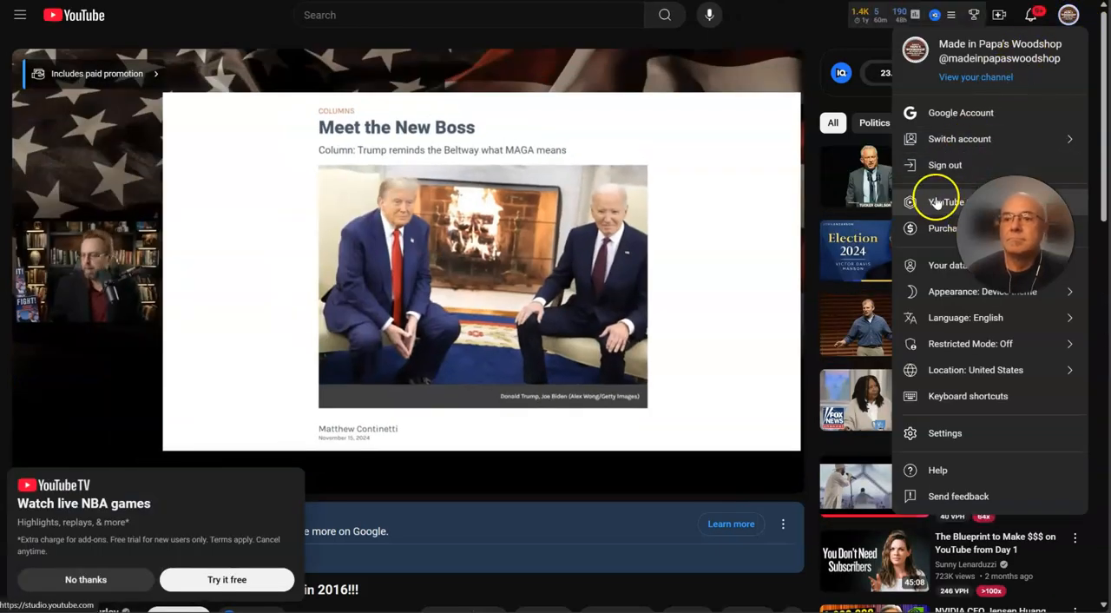
left_click(948, 202)
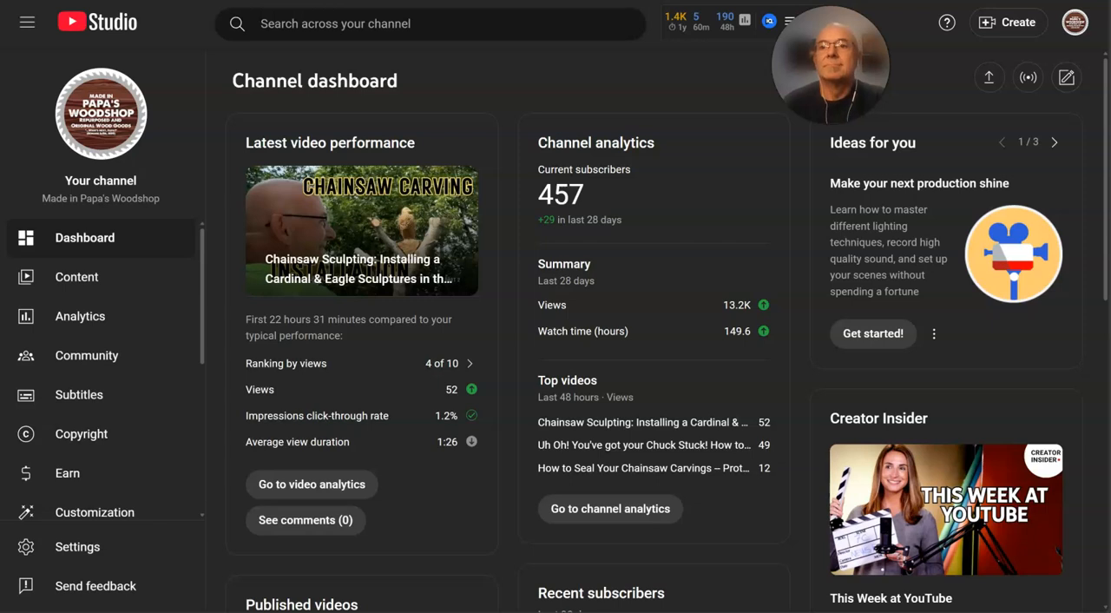
mouse_move(766, 111)
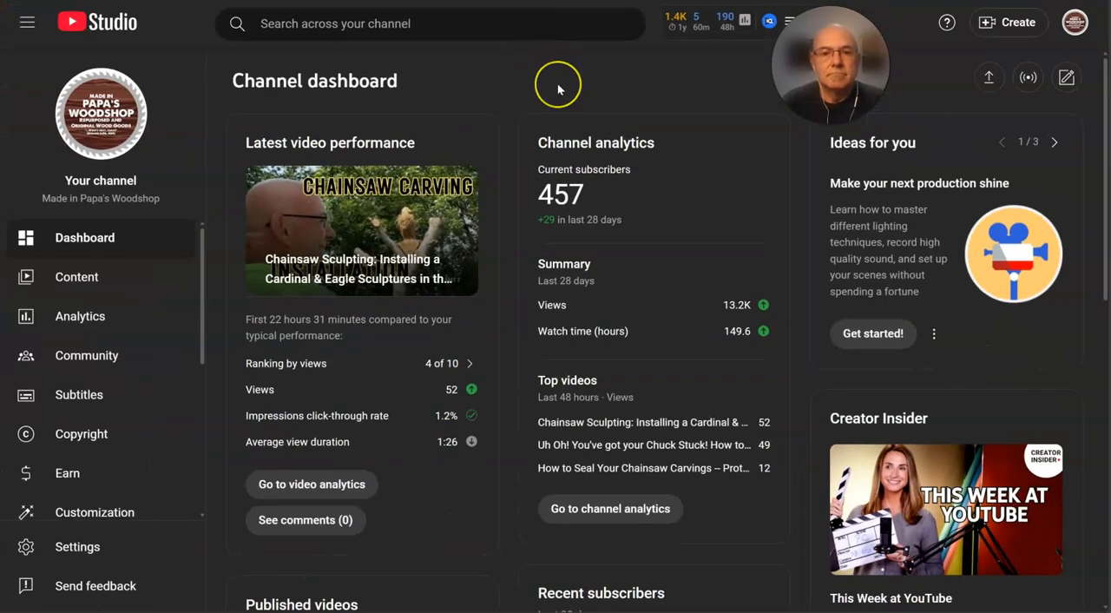
mouse_move(596, 98)
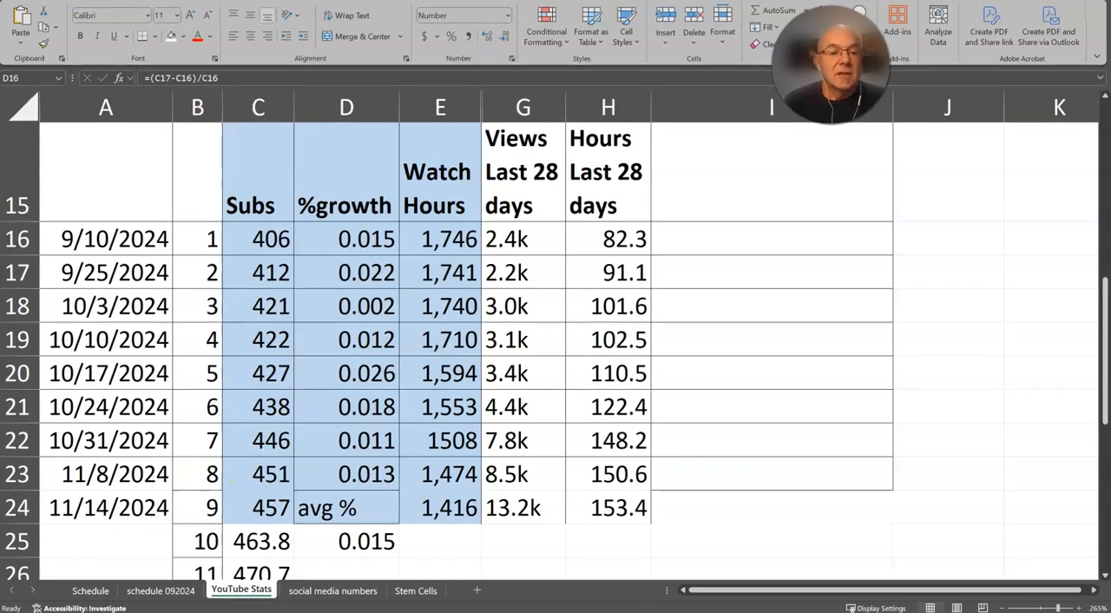
left_click_drag(257, 452, 317, 447)
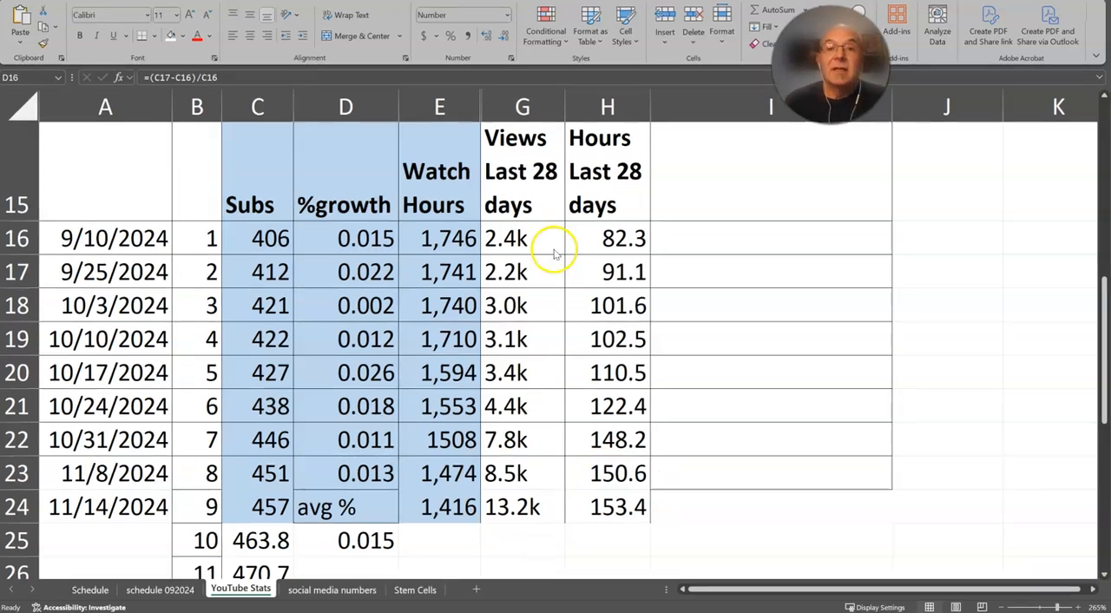
mouse_move(751, 191)
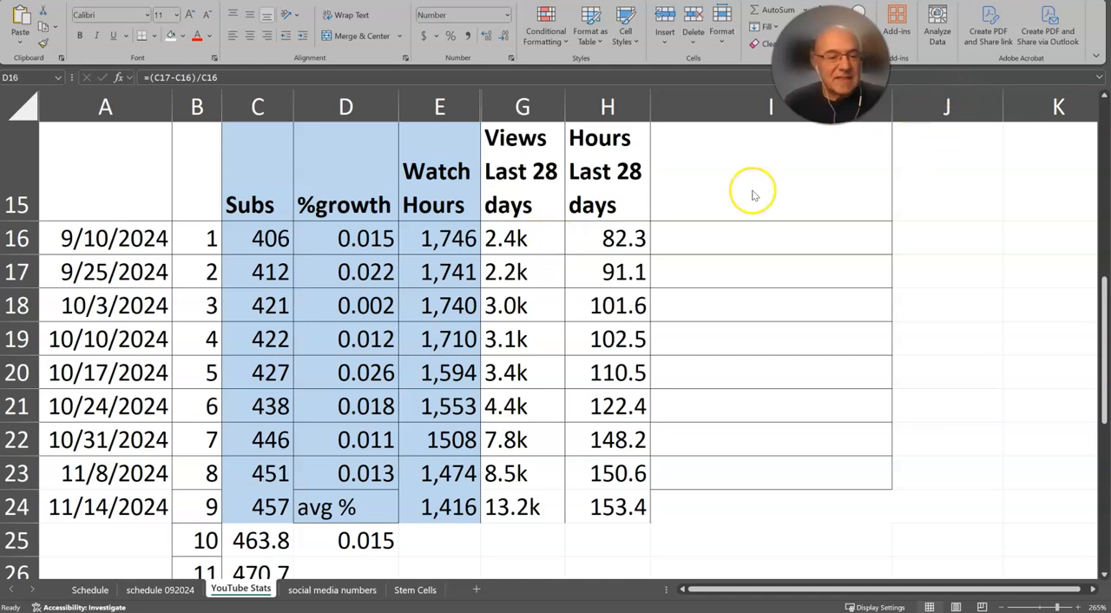
mouse_move(589, 354)
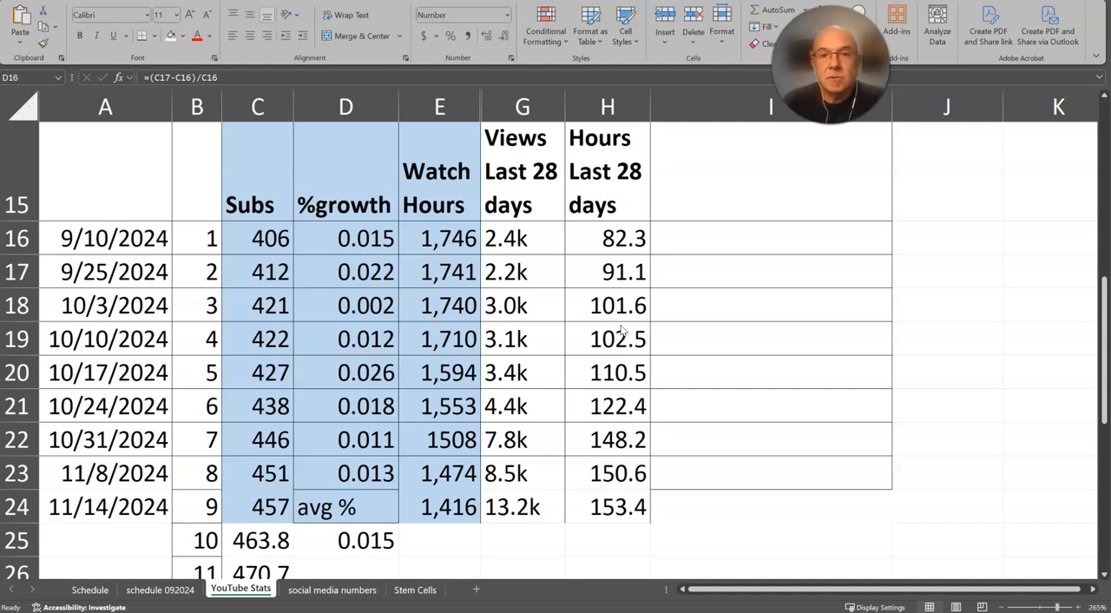
mouse_move(679, 339)
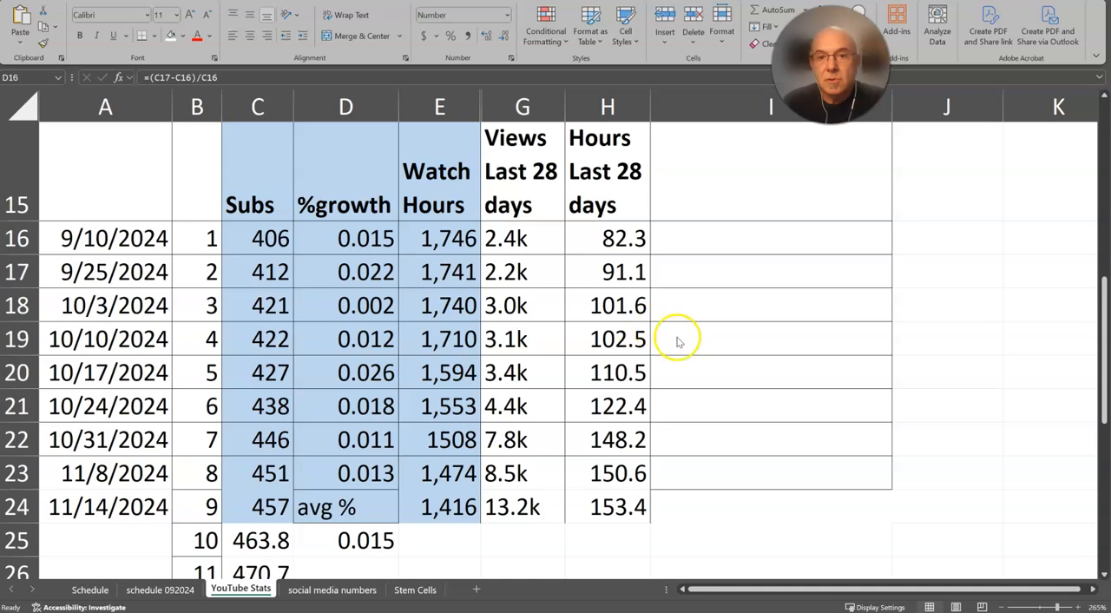
mouse_move(738, 35)
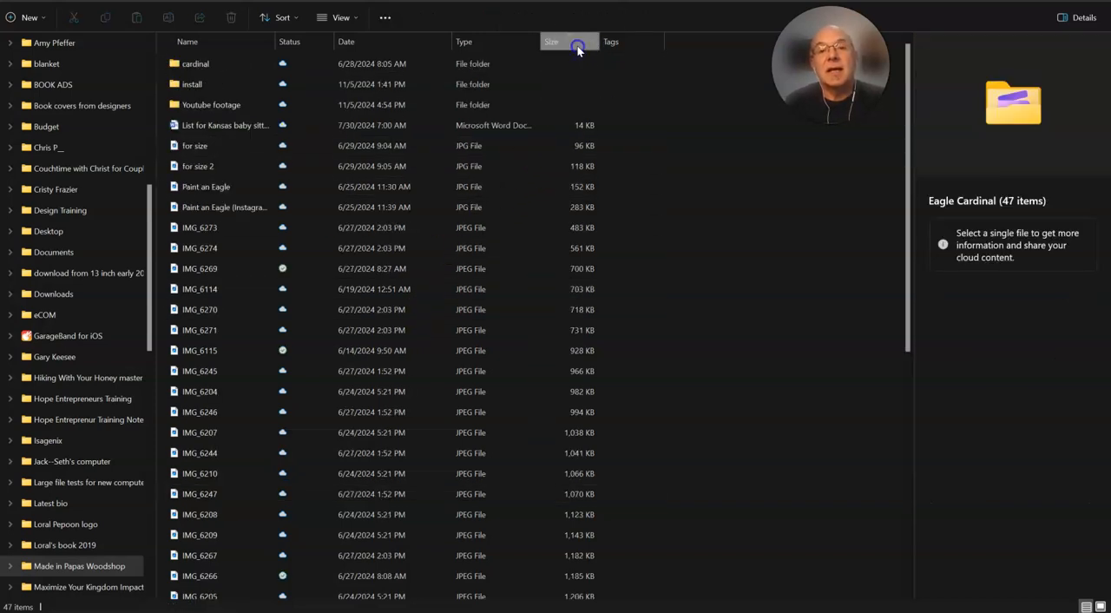
Sort the Eagle Cardinal folder by size, largest first, and select the Painting and Eagle video.
left_click(553, 41)
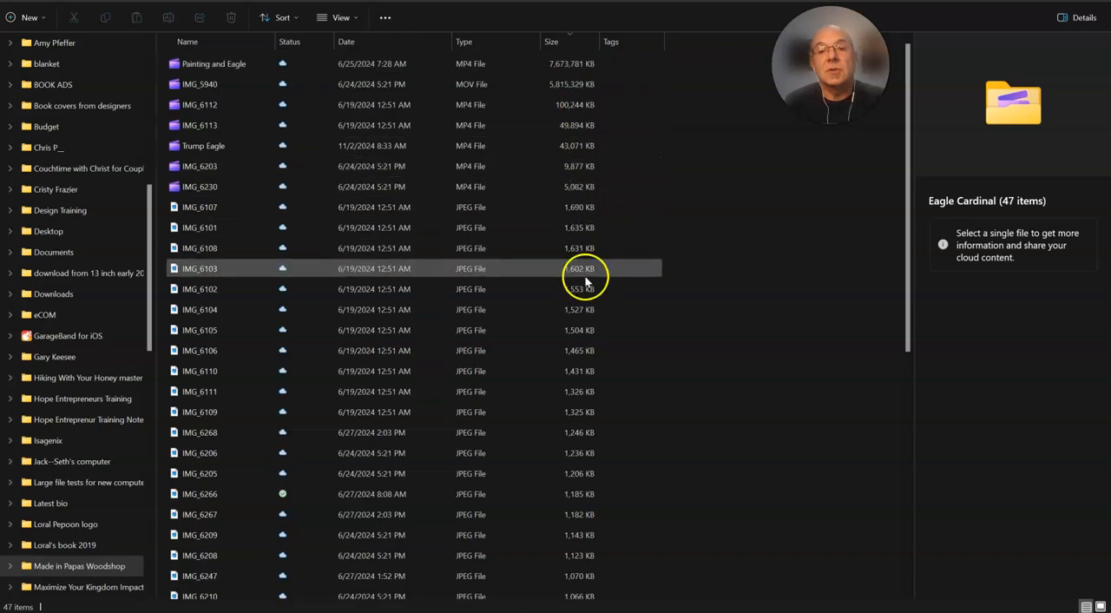
left_click(213, 63)
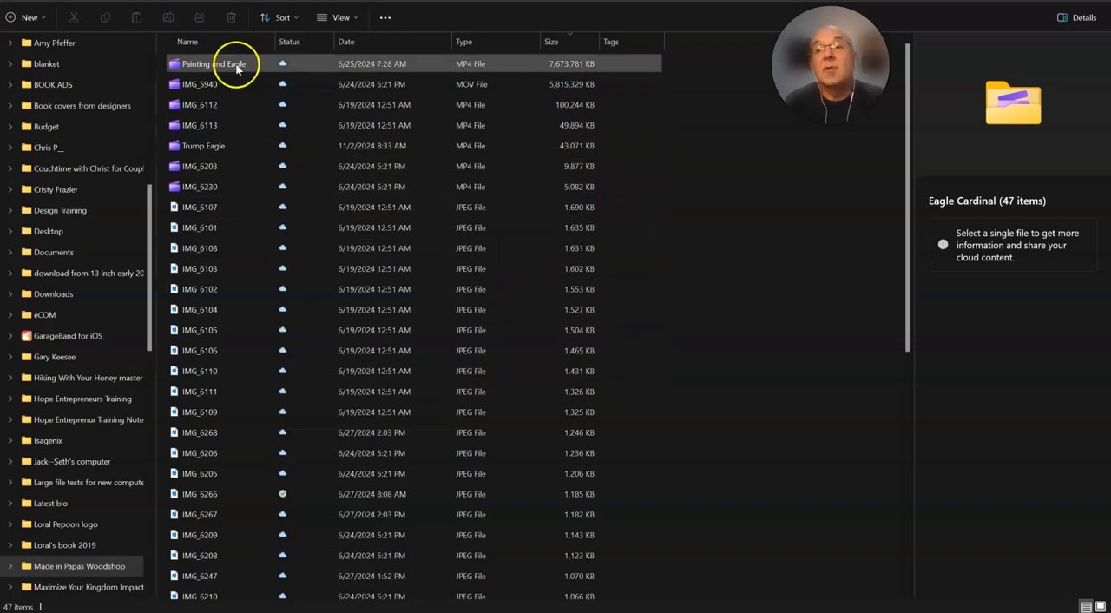
mouse_move(282, 69)
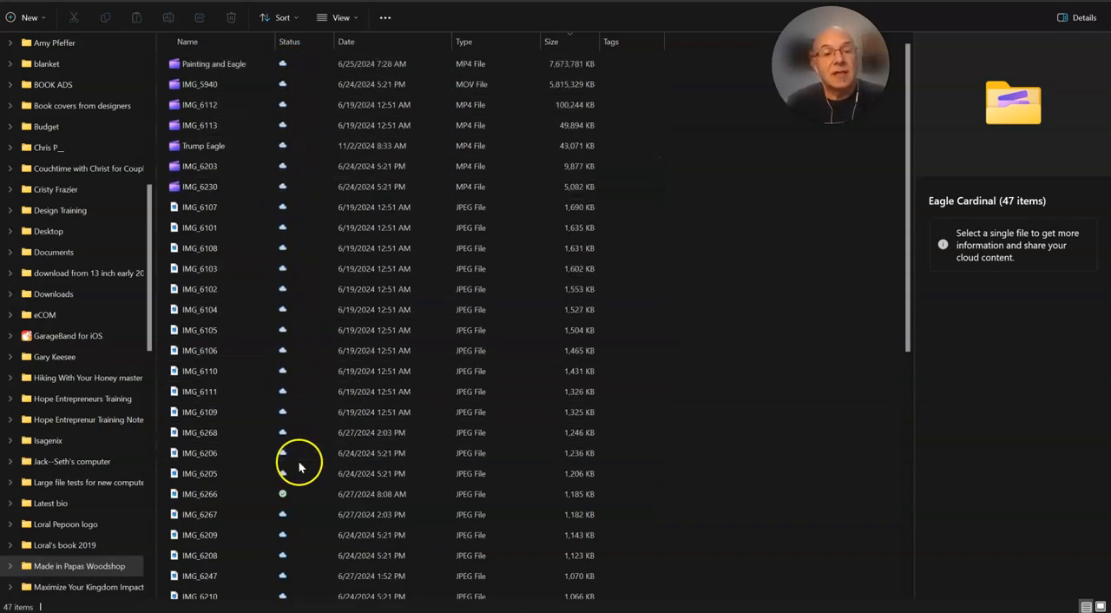
mouse_move(297, 499)
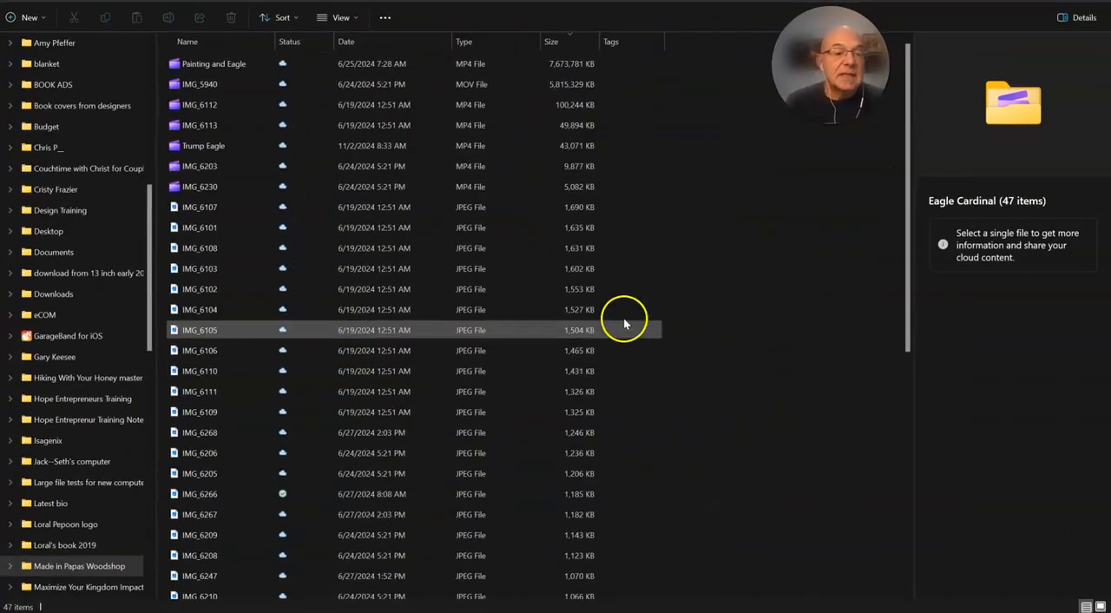
scroll("down", 3)
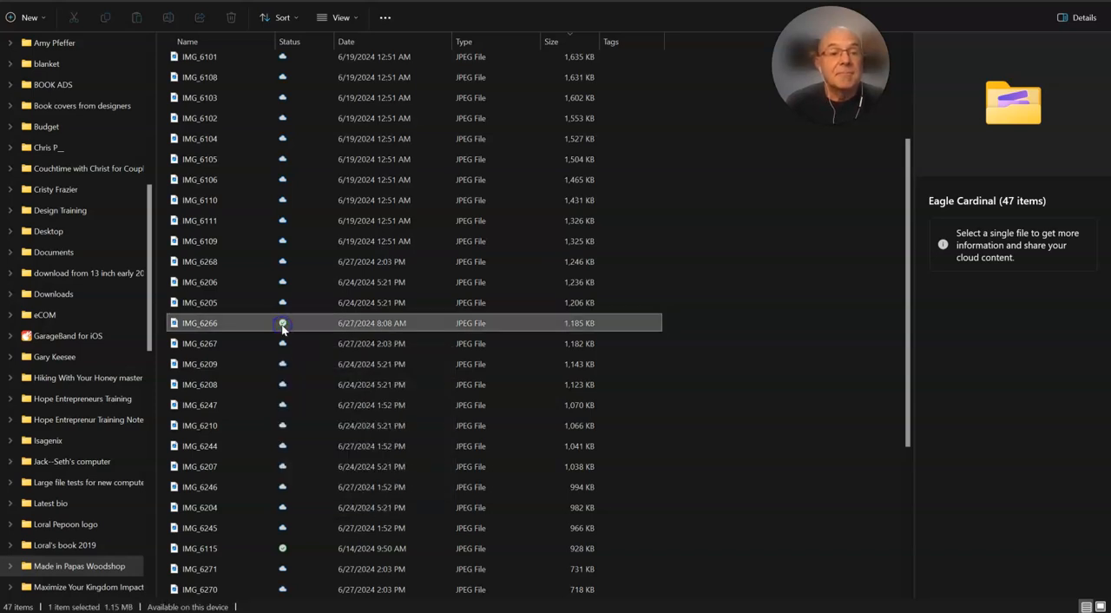
Free up local storage space used by the IMG_6266 photo.
right_click(200, 323)
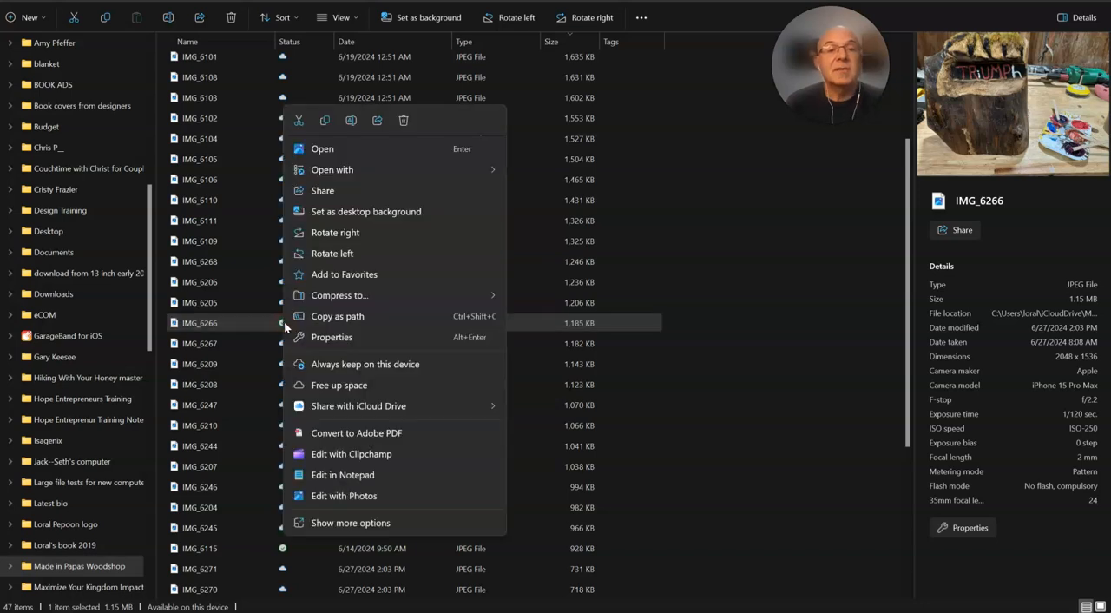
mouse_move(398, 384)
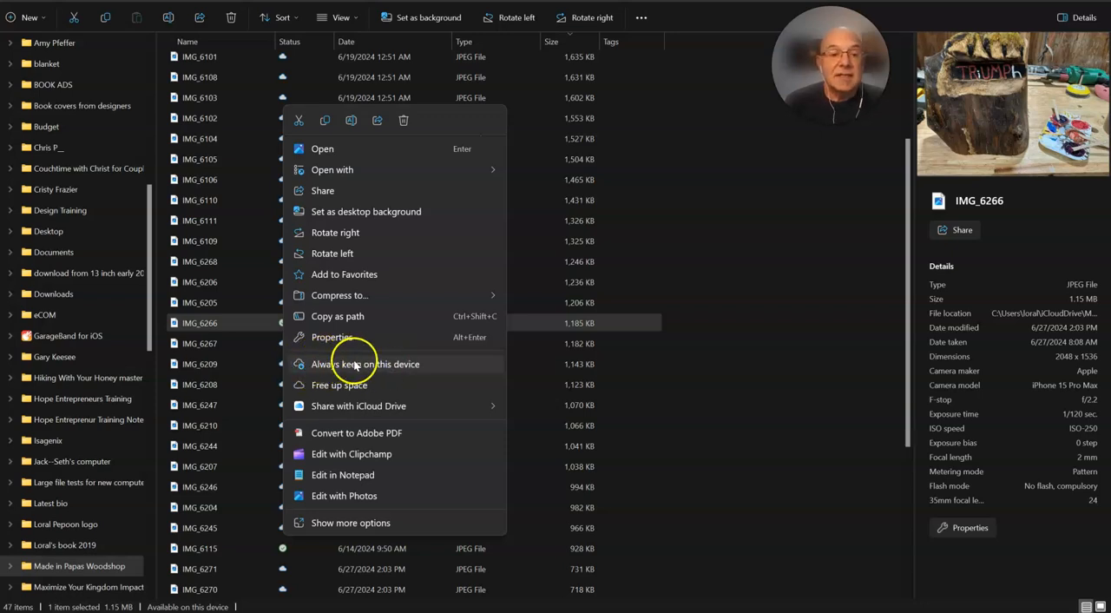
mouse_move(351, 389)
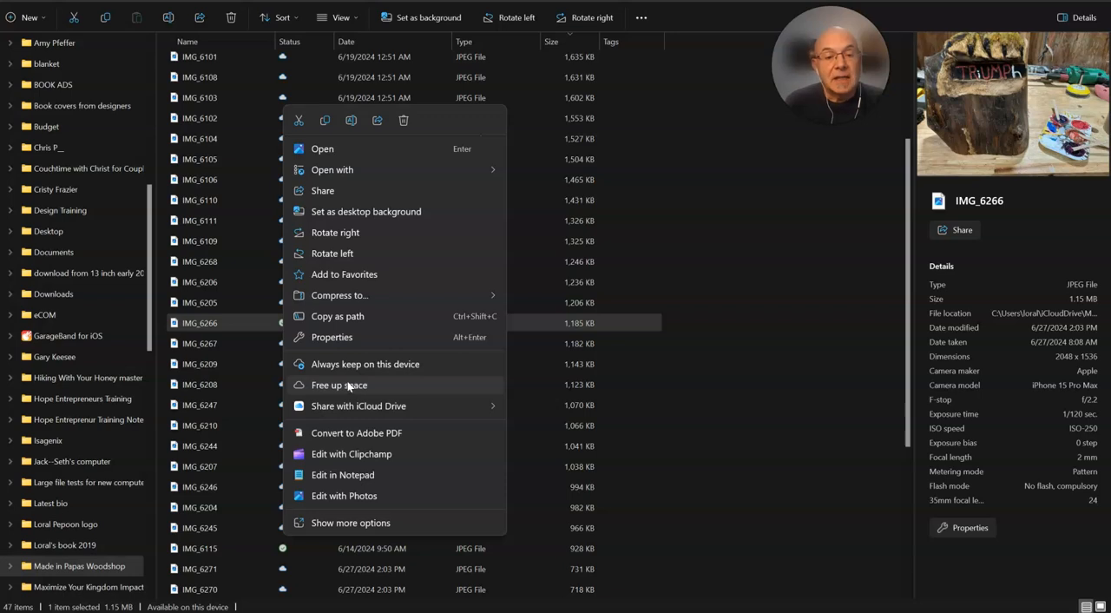
left_click(338, 384)
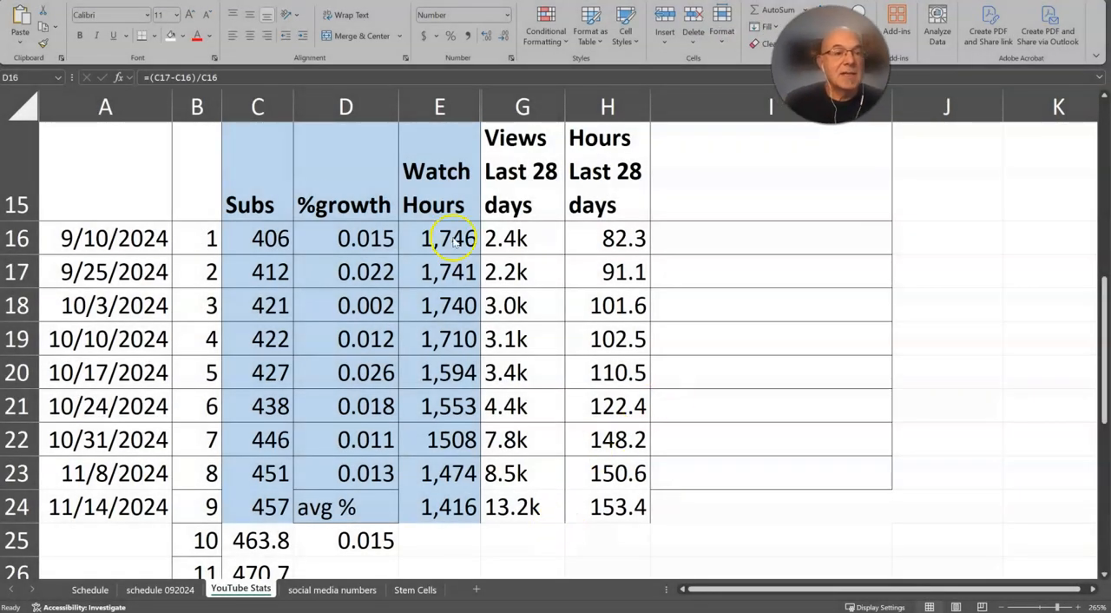
left_click(270, 238)
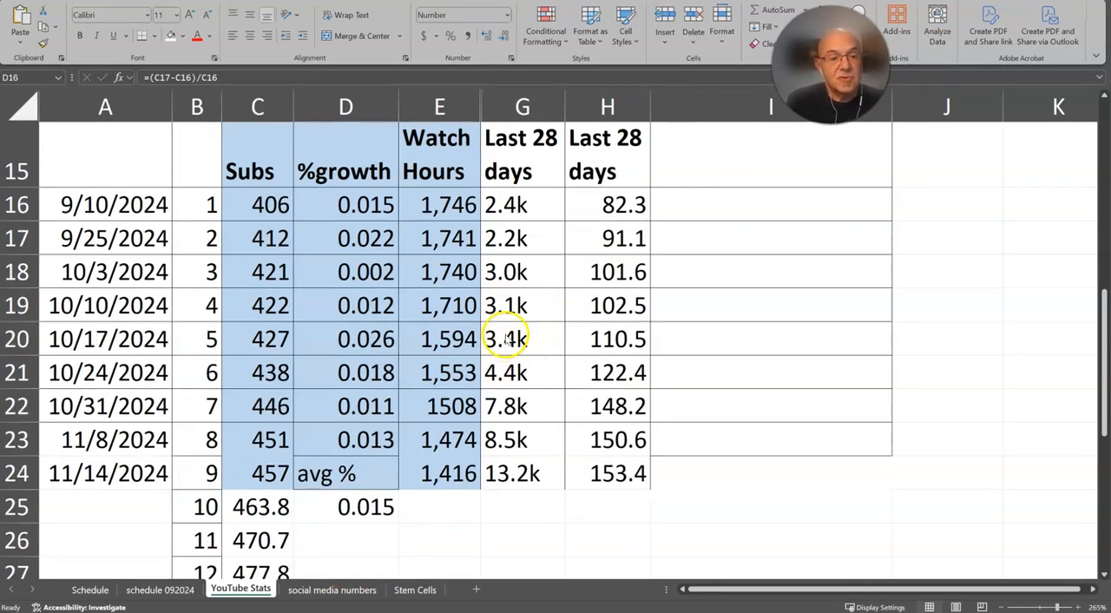
Inspect the D25 =AVERAGE(D16:D23) growth rate and the C25 =C24*(1+$D$25) projection formula.
scroll("down", 3)
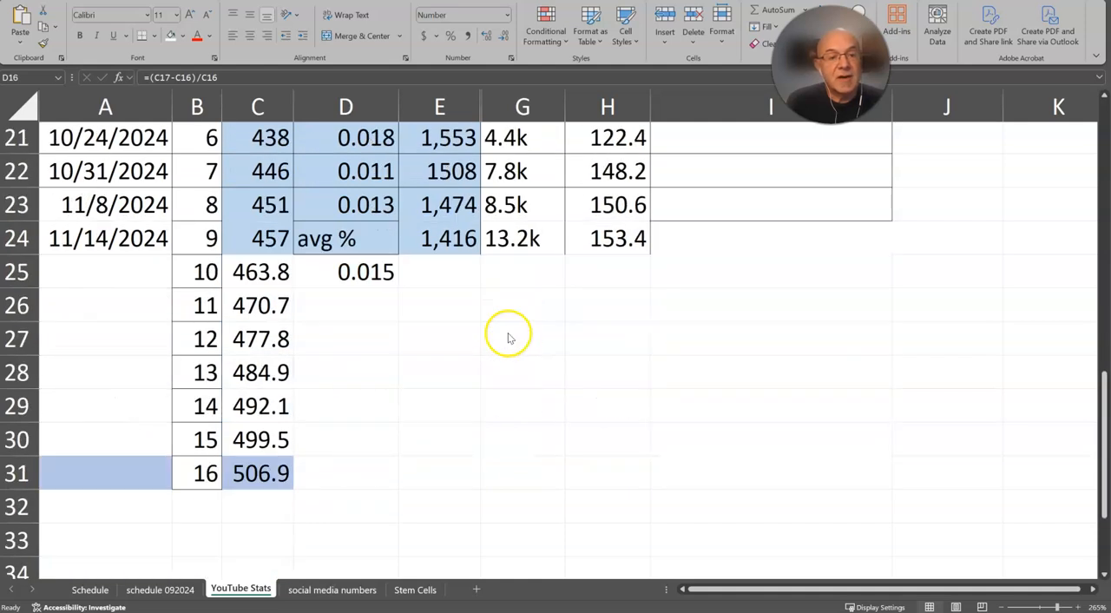
mouse_move(375, 269)
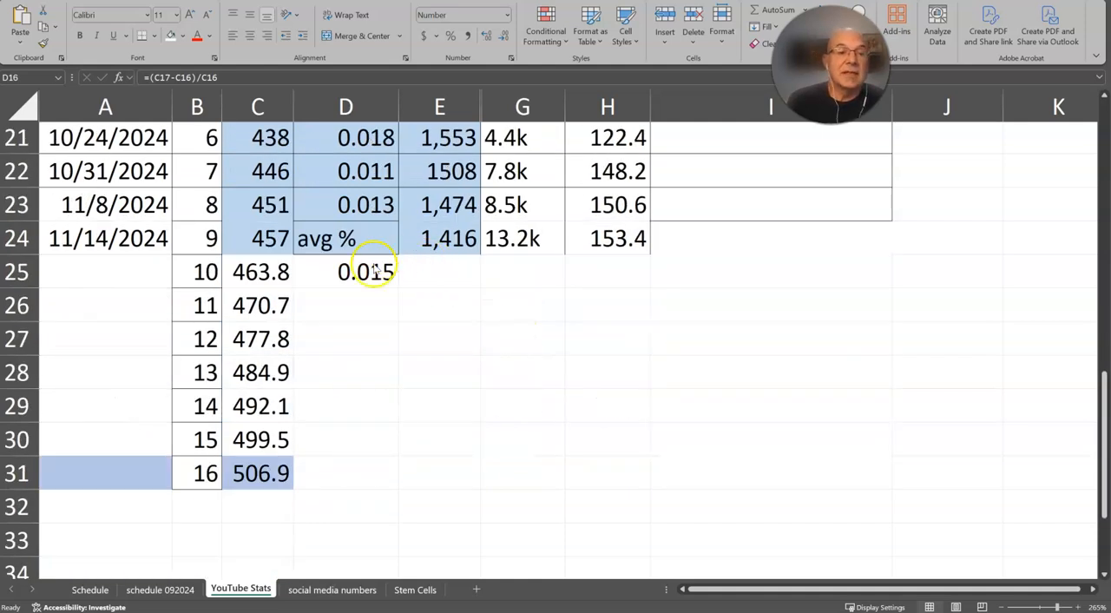
left_click(345, 272)
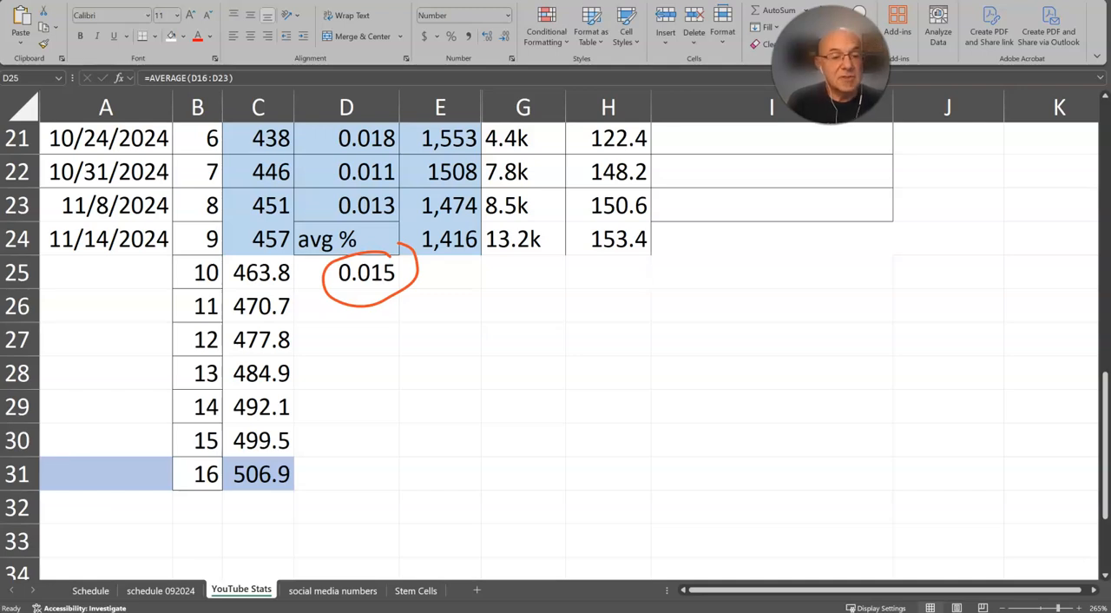
left_click(258, 271)
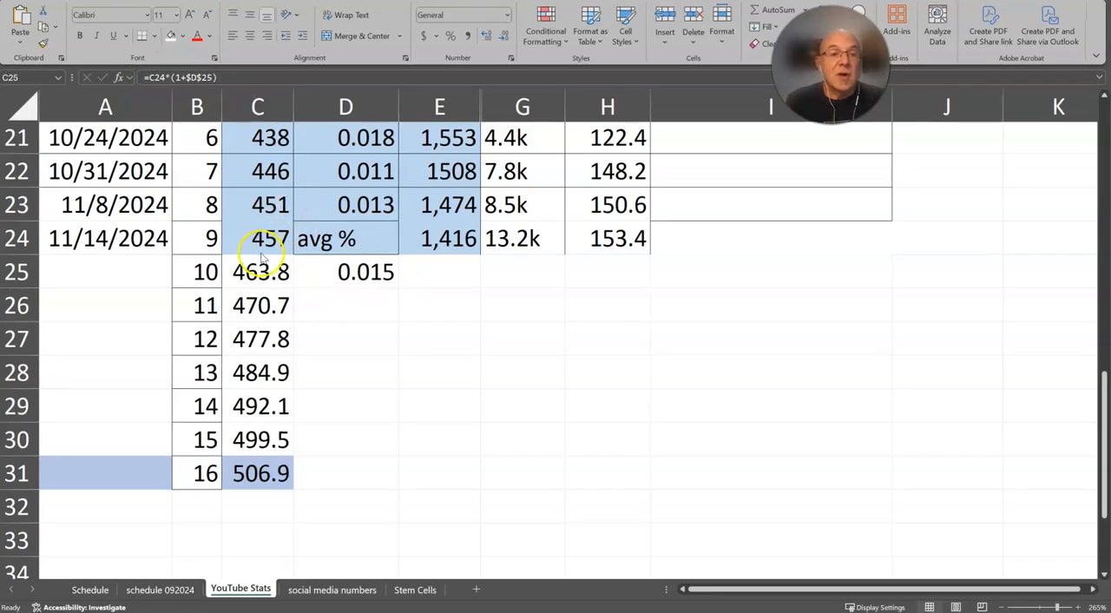
mouse_move(262, 322)
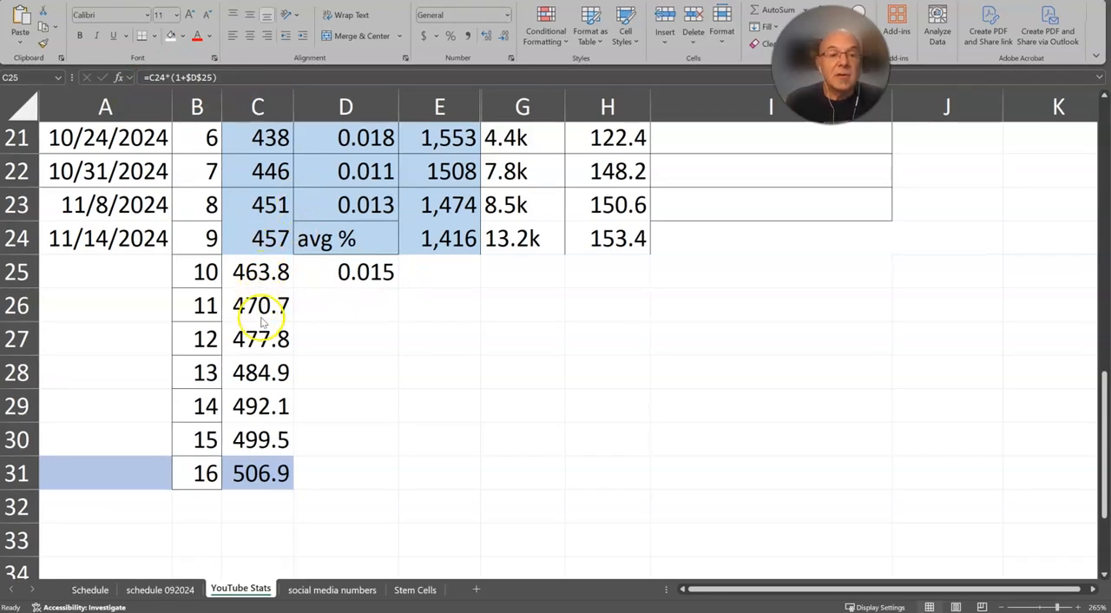
mouse_move(260, 469)
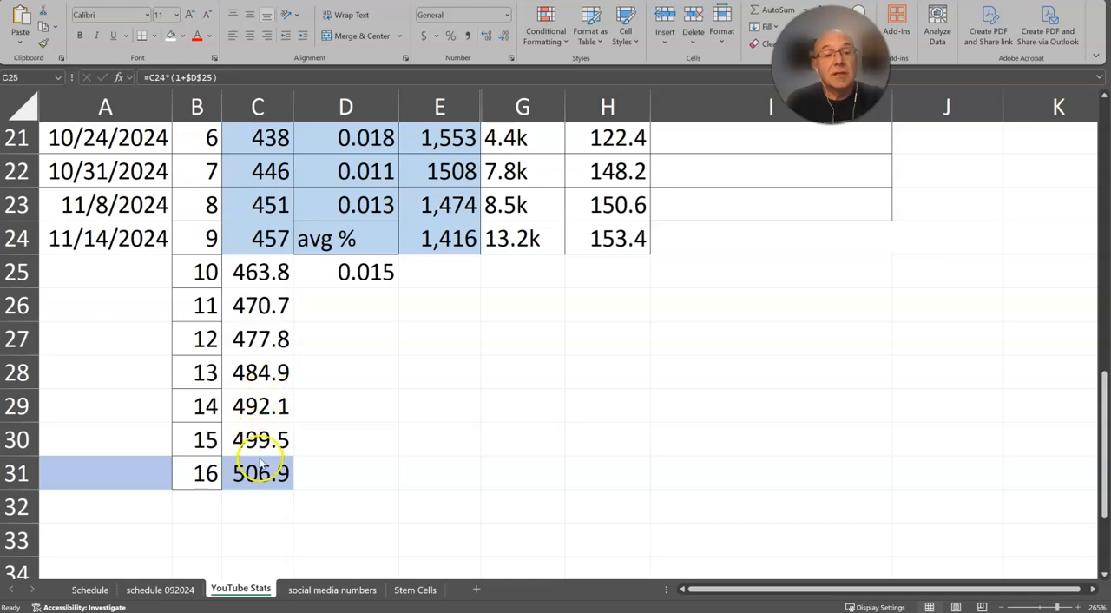
mouse_move(267, 495)
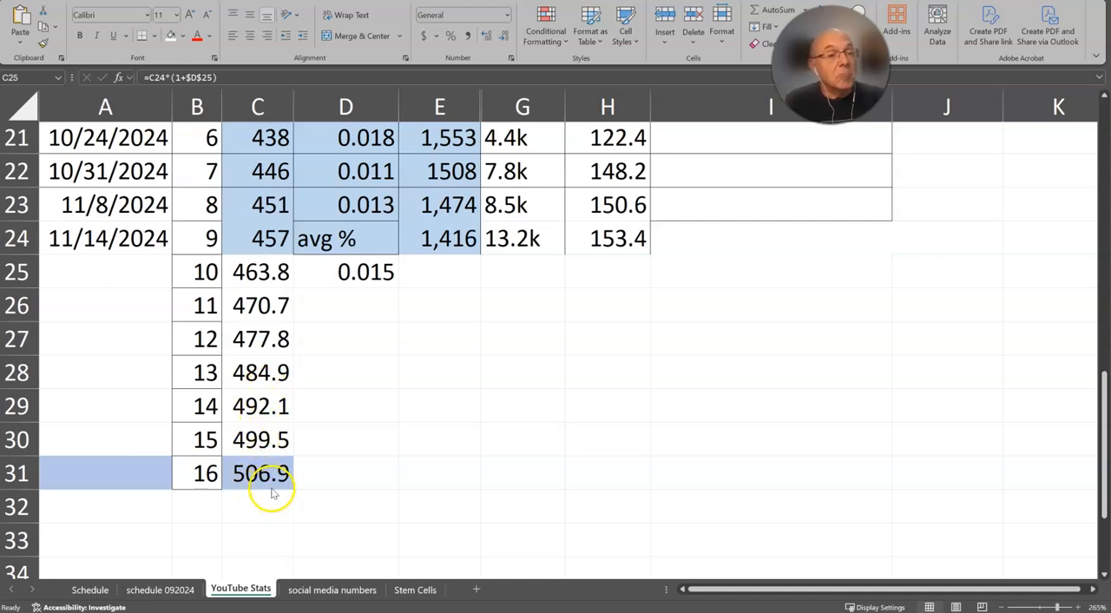
mouse_move(393, 368)
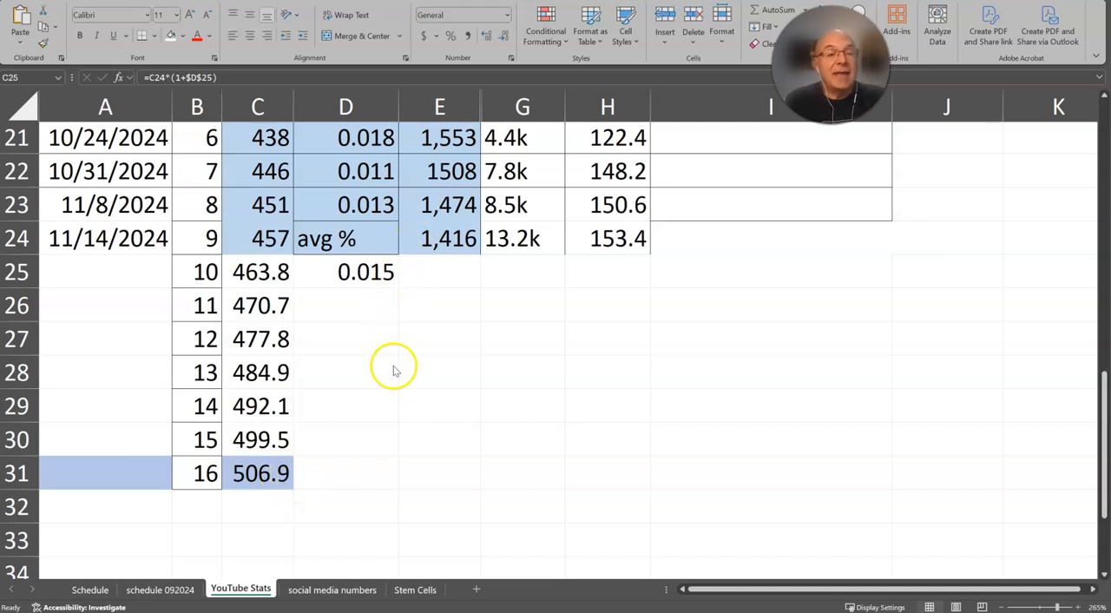
mouse_move(400, 363)
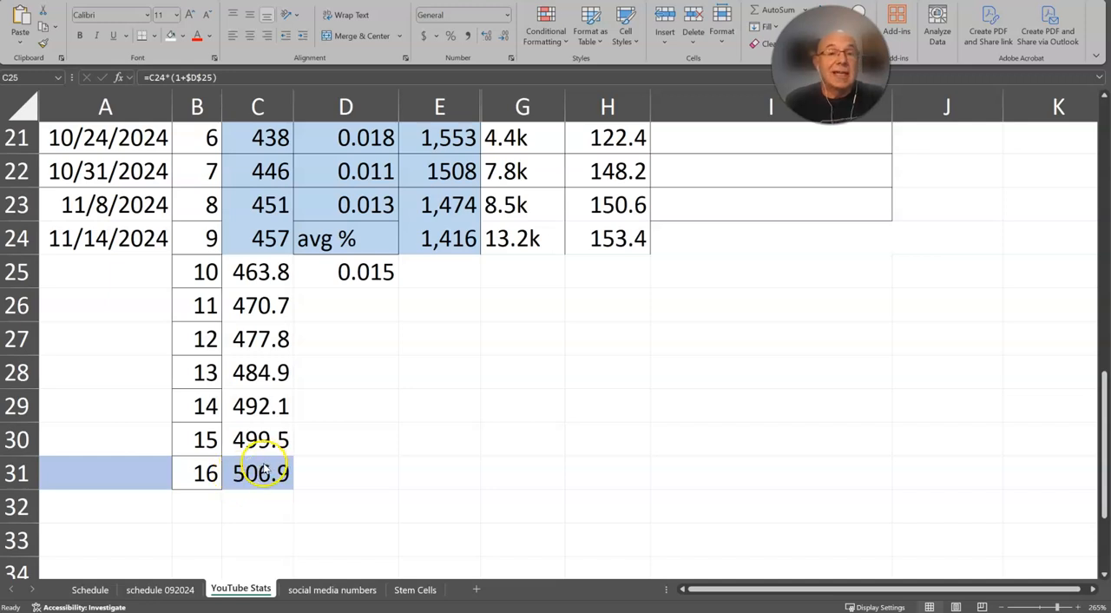
mouse_move(492, 389)
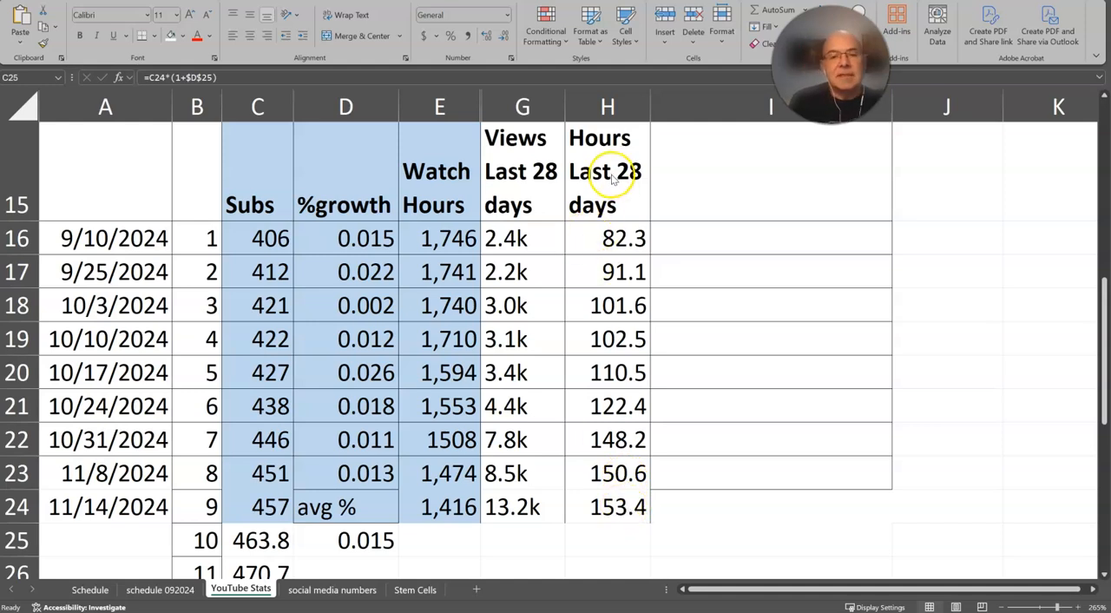
mouse_move(656, 225)
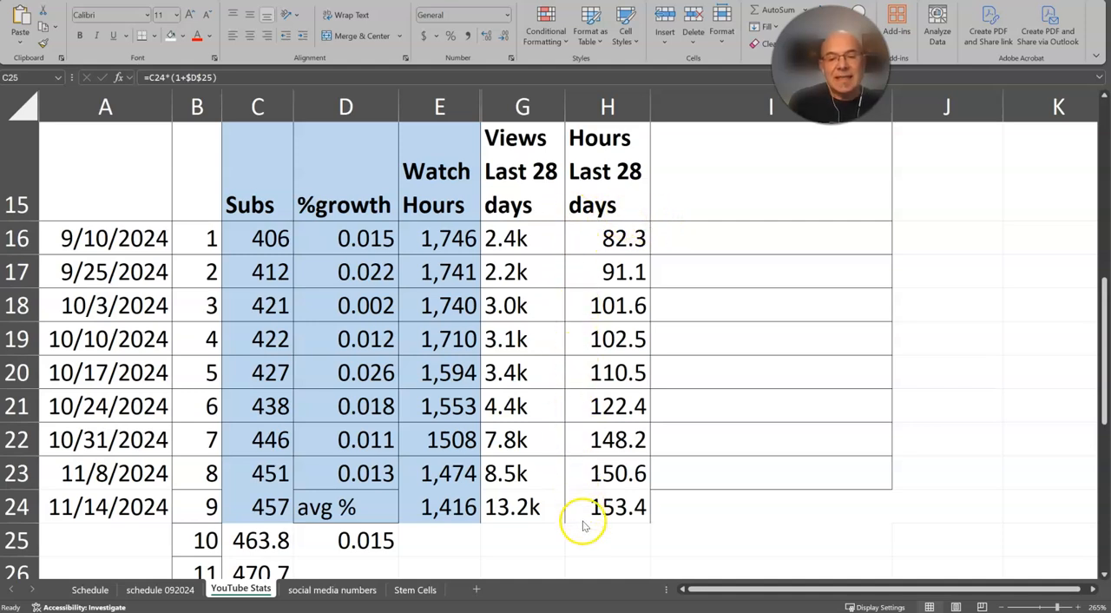
mouse_move(668, 217)
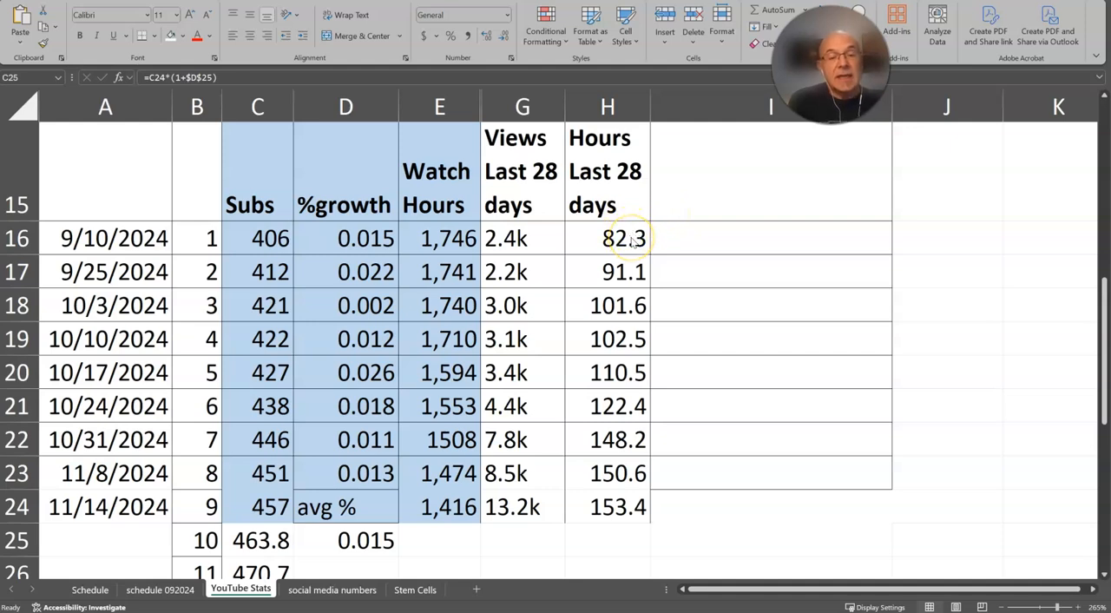
mouse_move(660, 195)
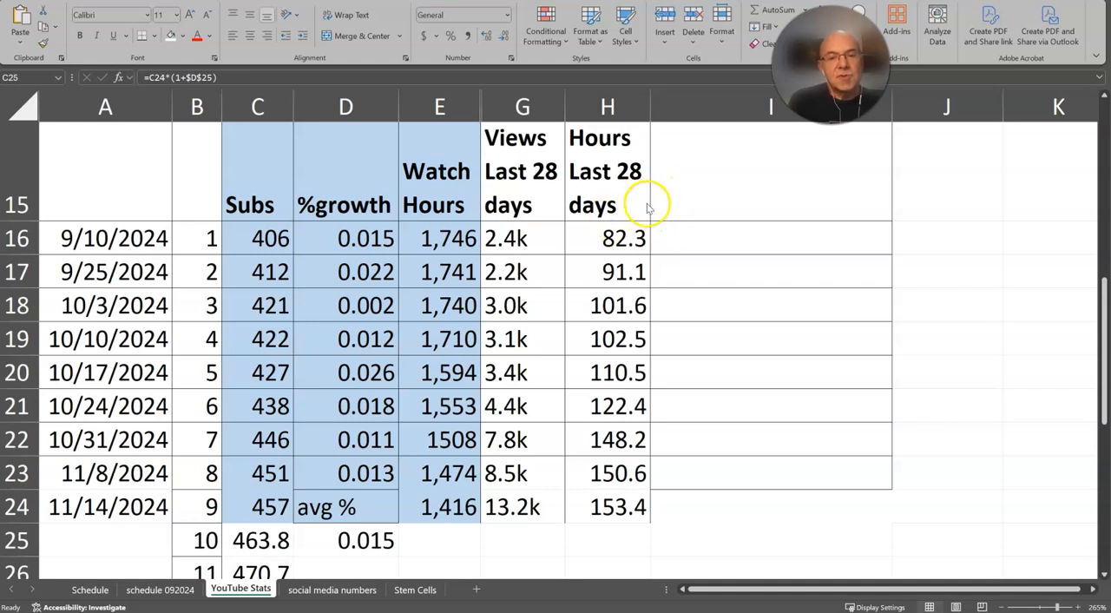
mouse_move(569, 252)
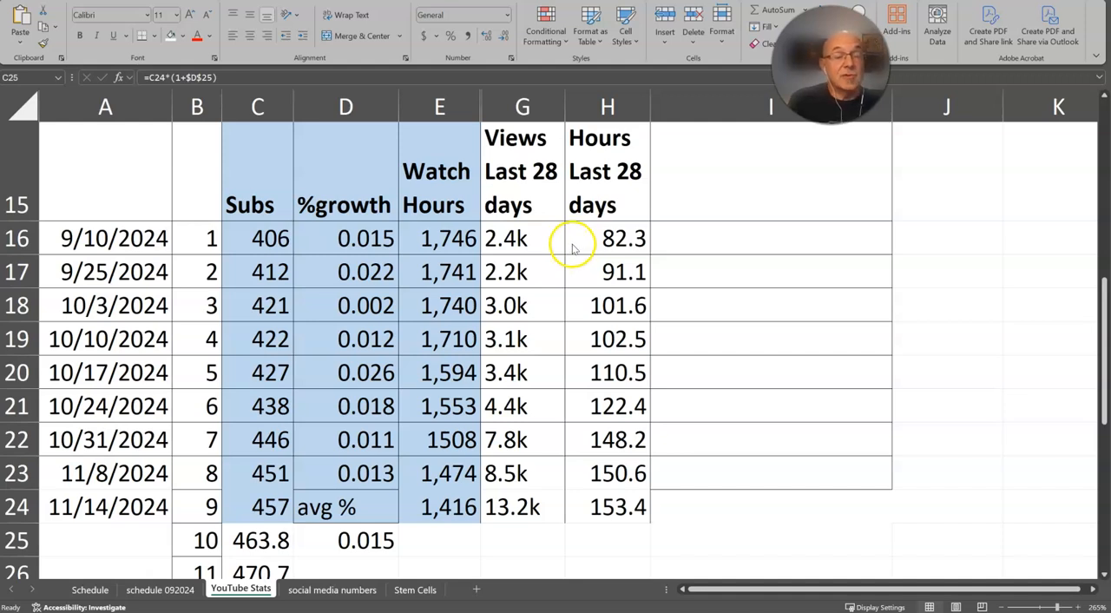
mouse_move(586, 250)
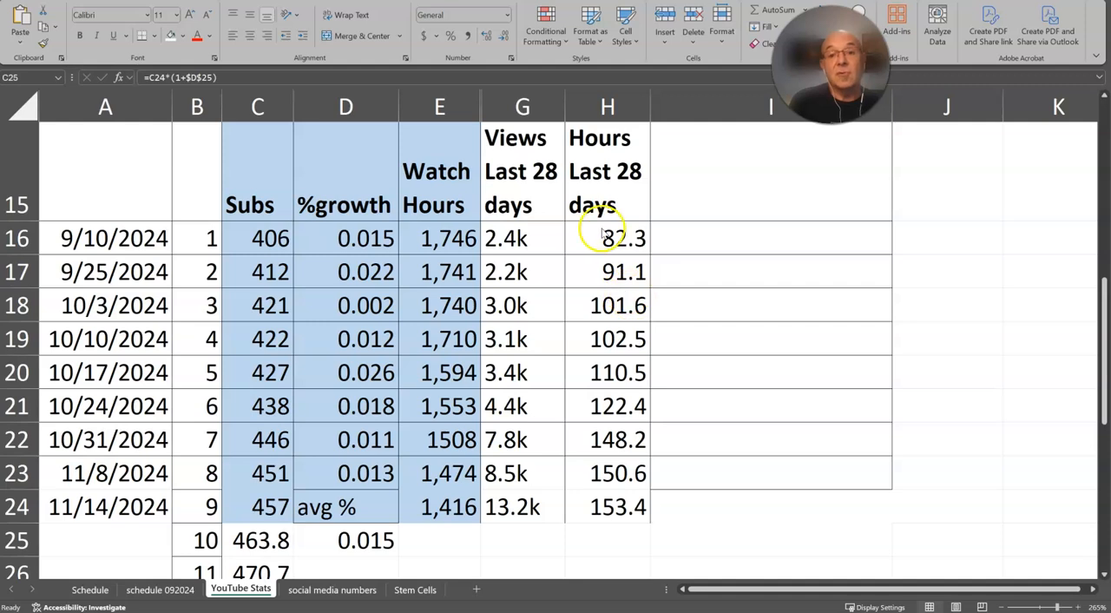
mouse_move(408, 460)
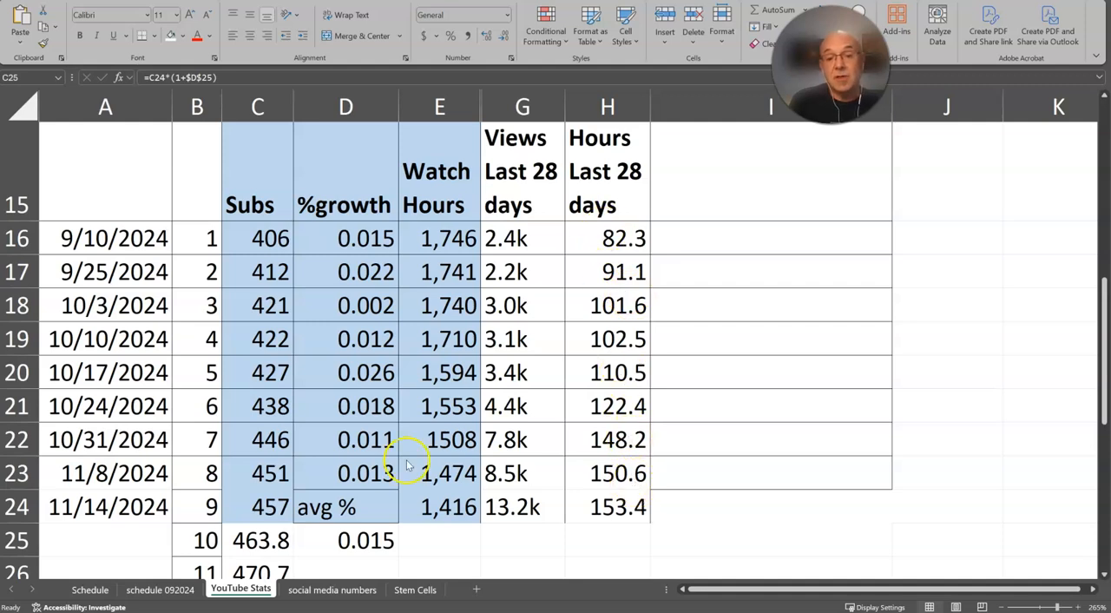
mouse_move(447, 246)
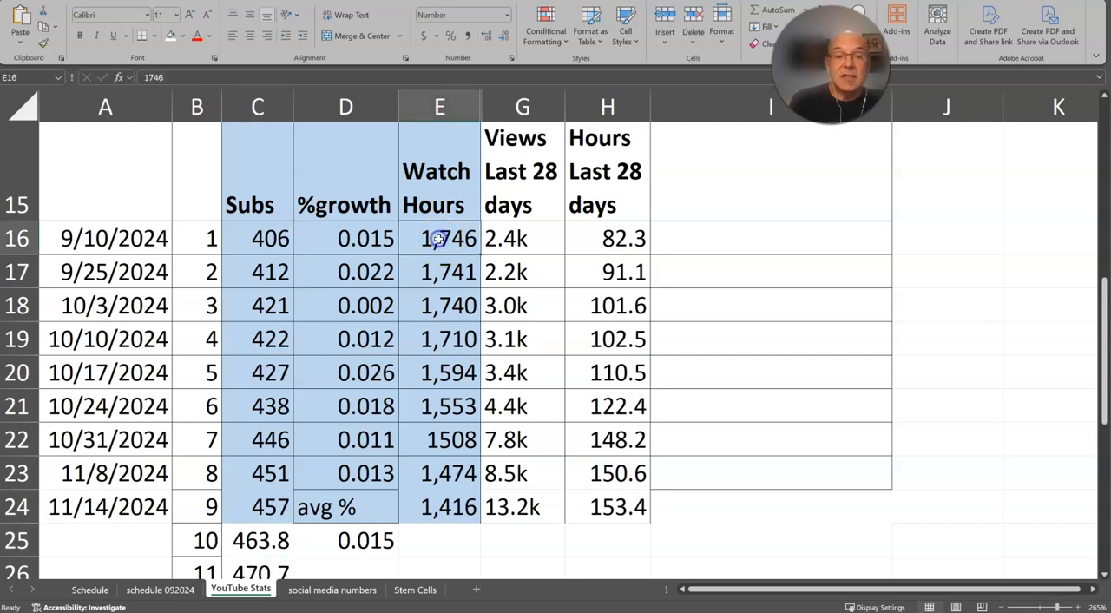
left_click_drag(438, 237, 438, 506)
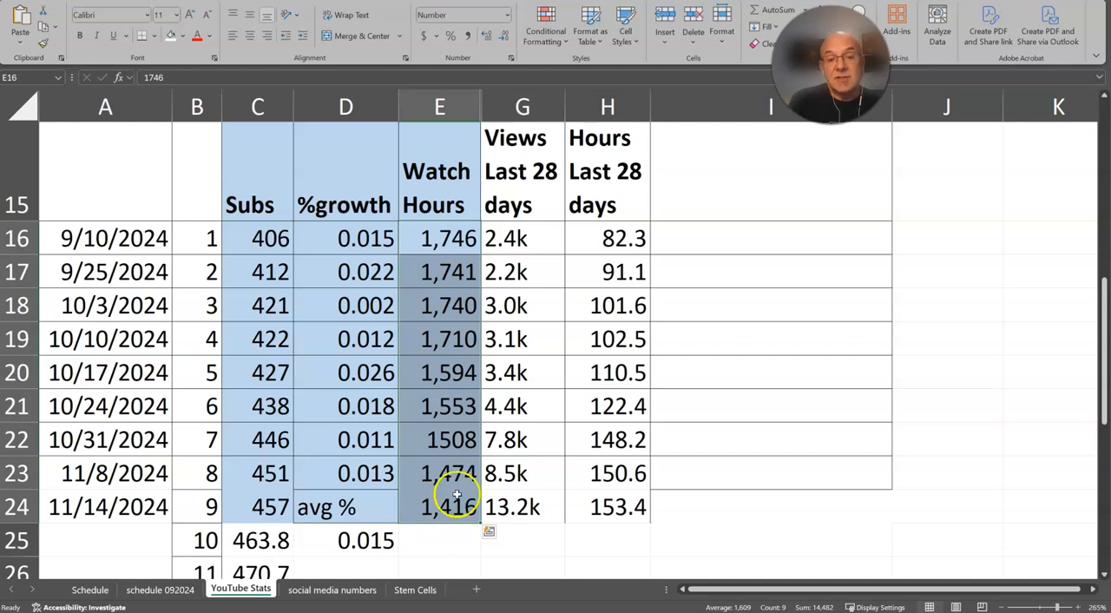
mouse_move(448, 536)
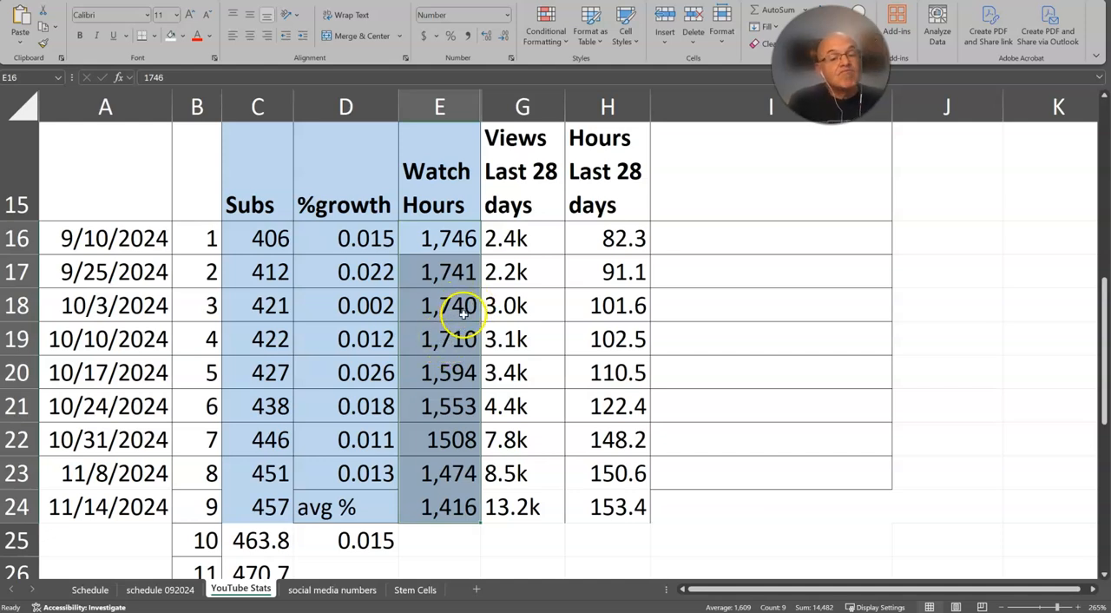
mouse_move(469, 329)
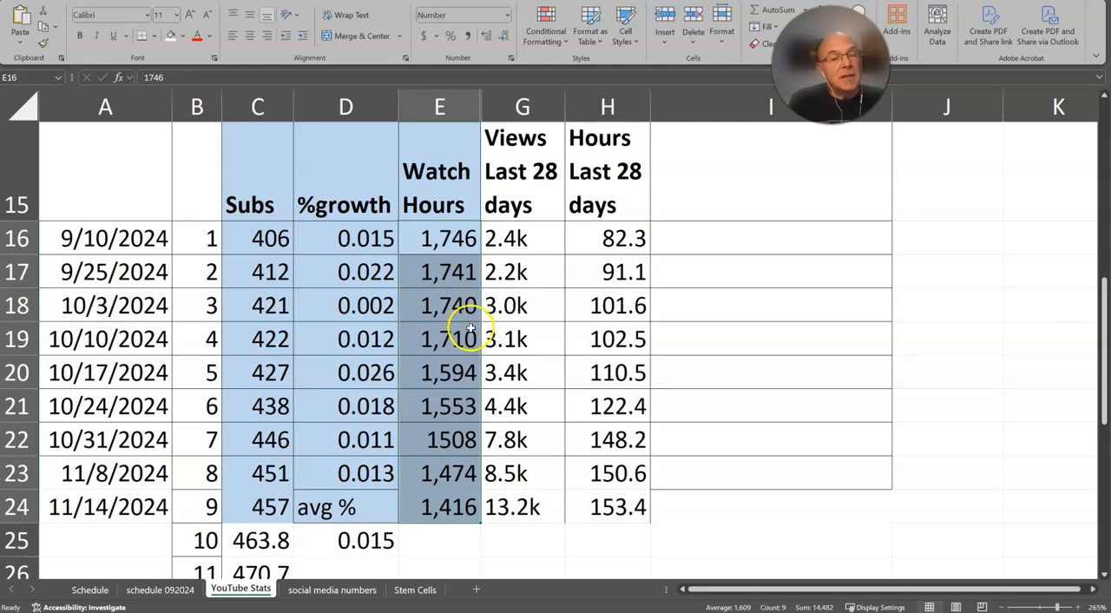
mouse_move(501, 329)
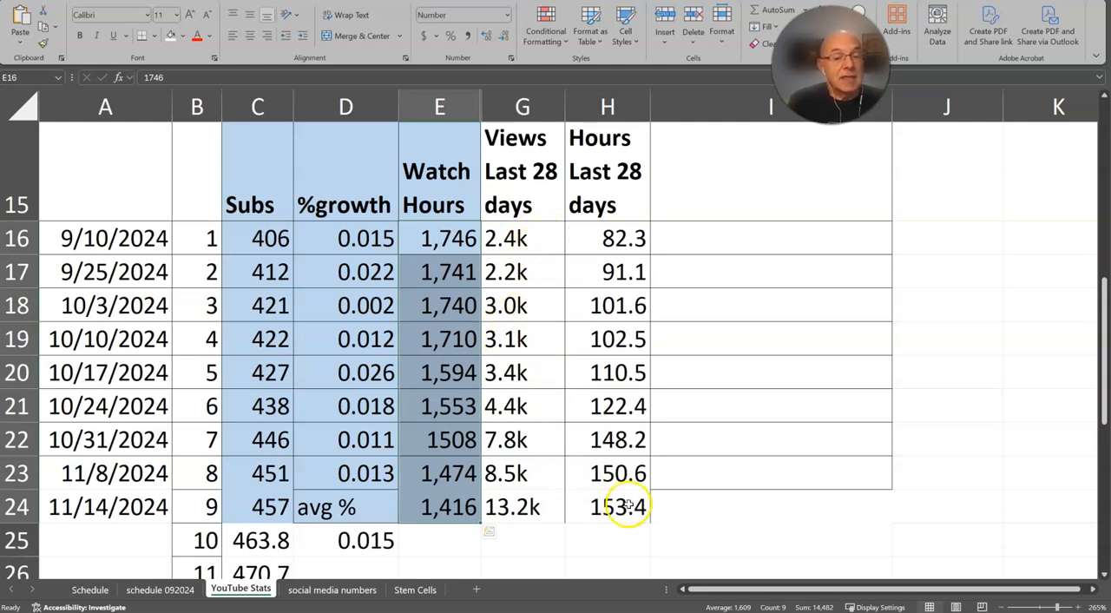
left_click(618, 506)
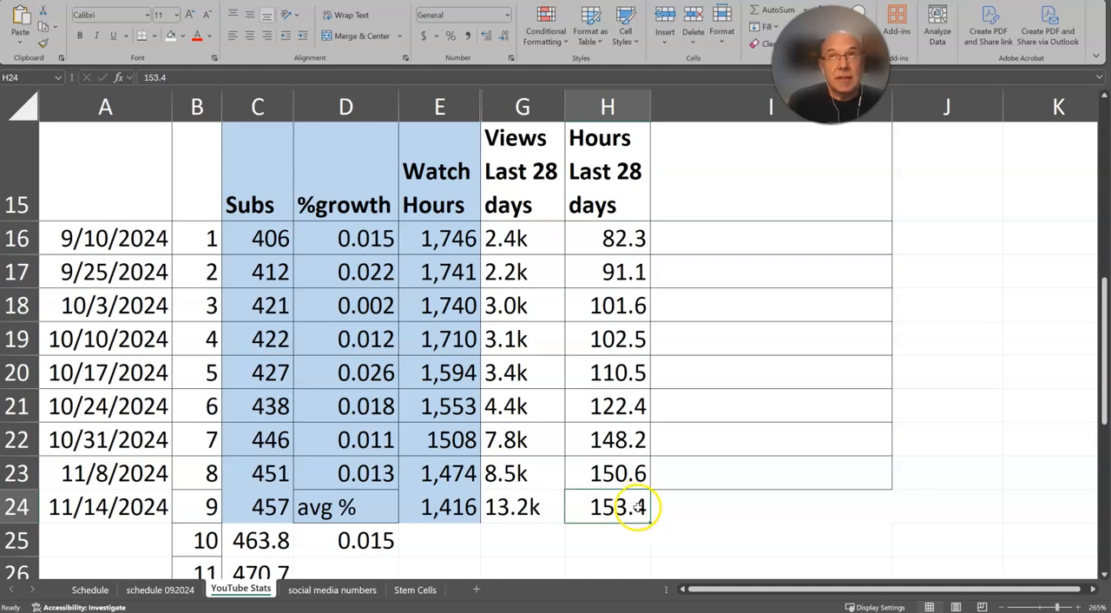
left_click(438, 506)
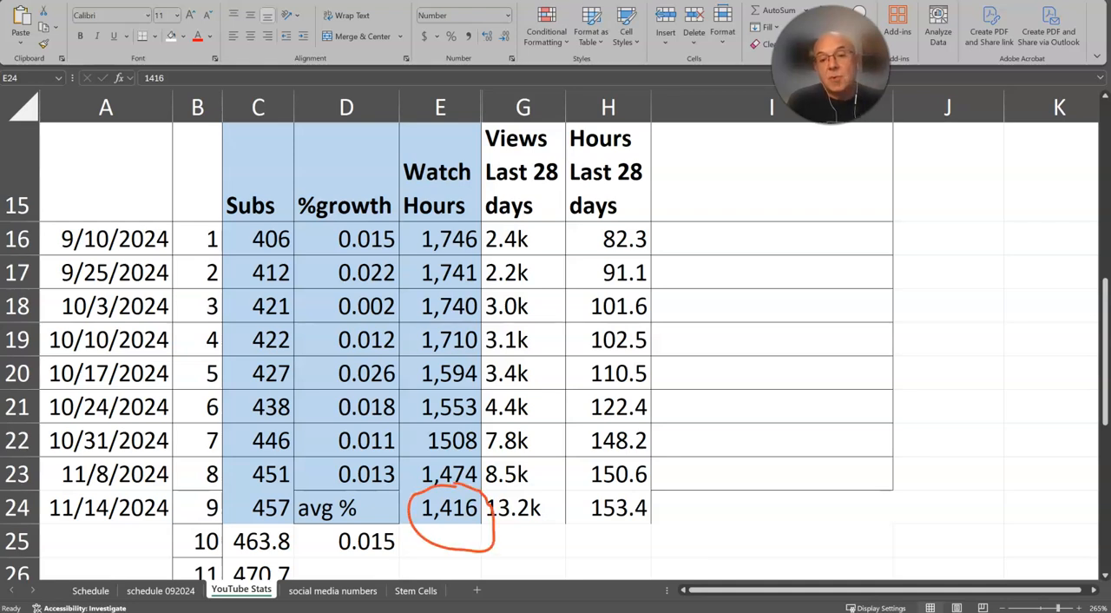
left_click_drag(577, 495, 691, 530)
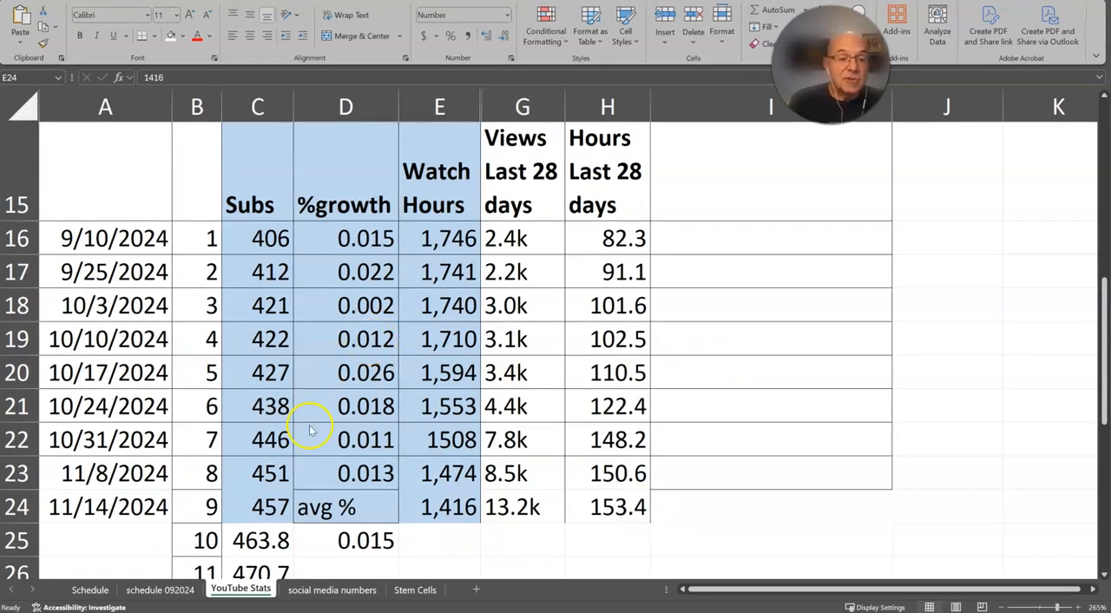
scroll("down", 3)
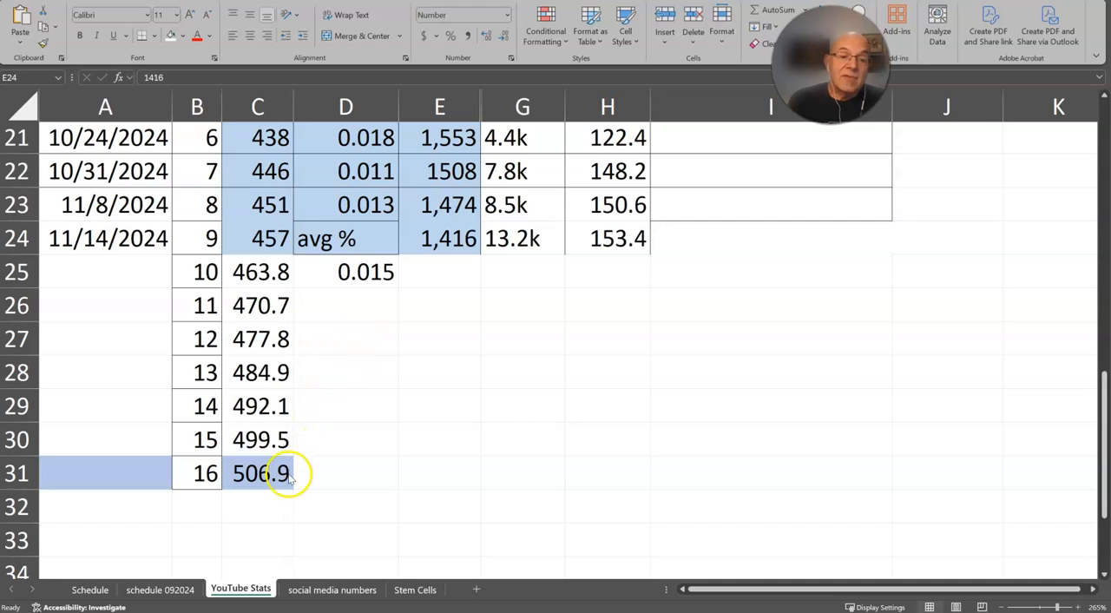
mouse_move(396, 389)
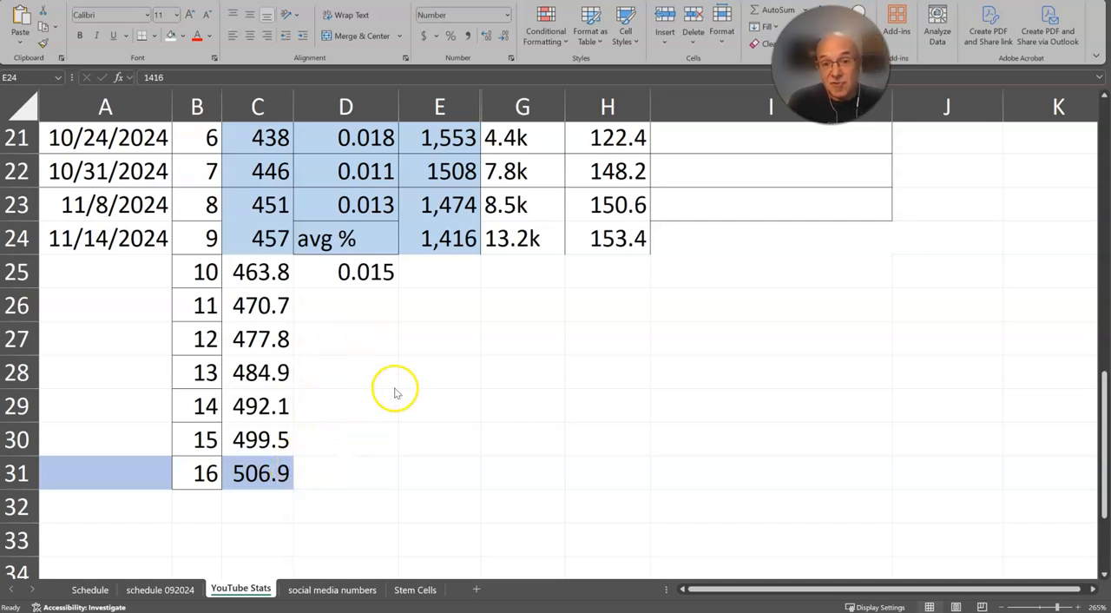
scroll("up", 3)
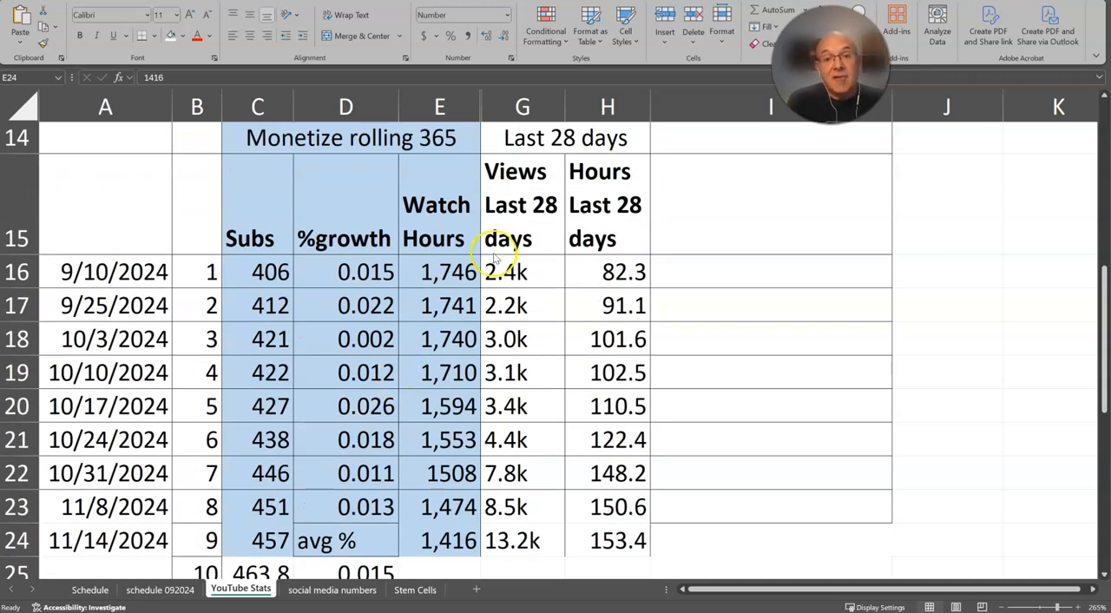
scroll("down", 3)
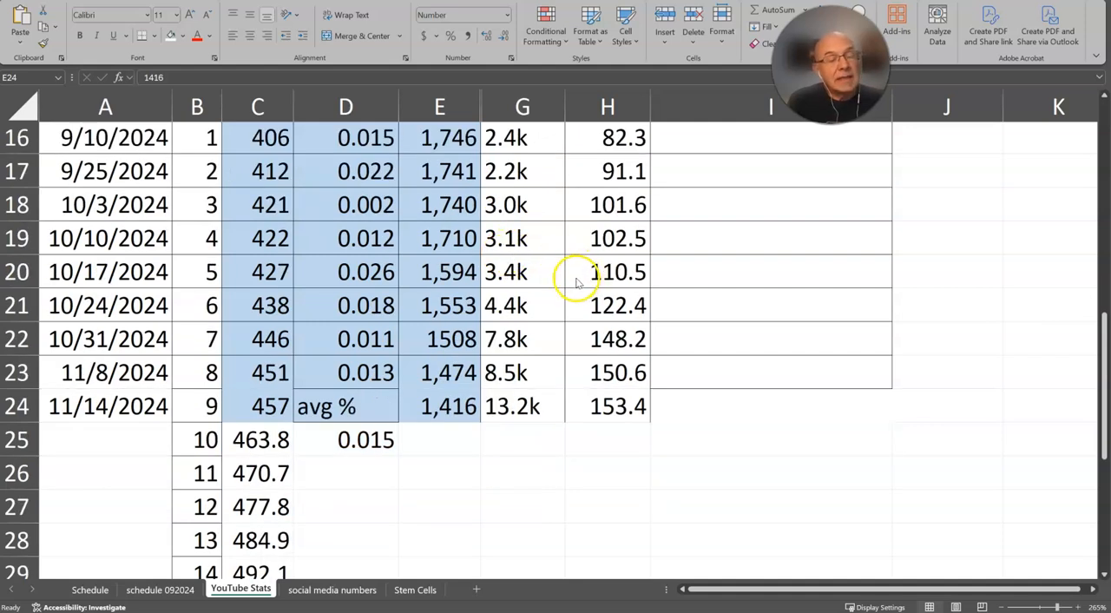
mouse_move(595, 285)
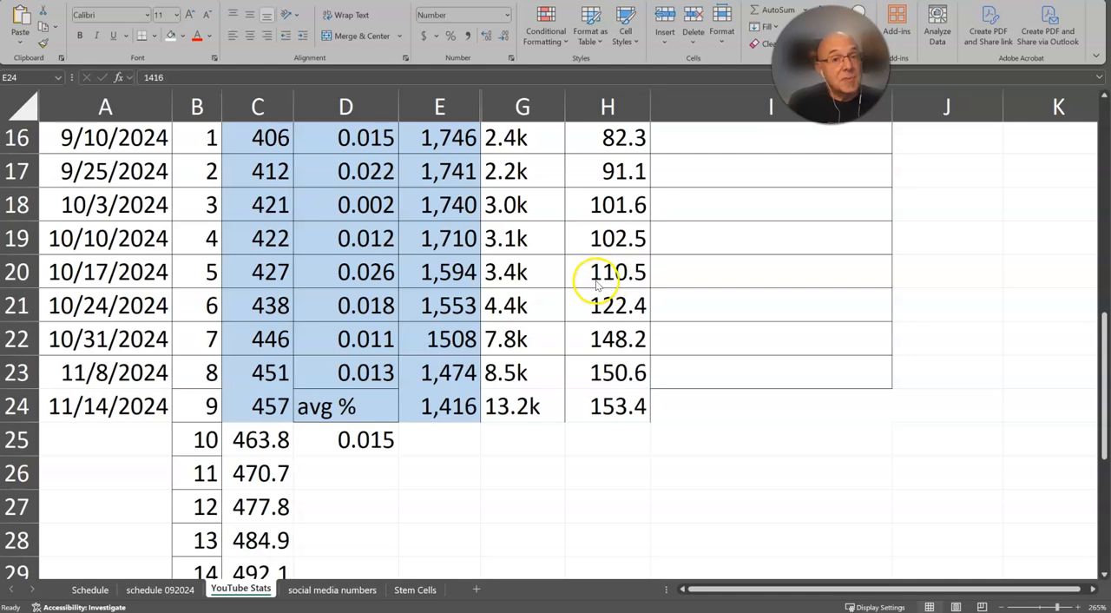
mouse_move(597, 291)
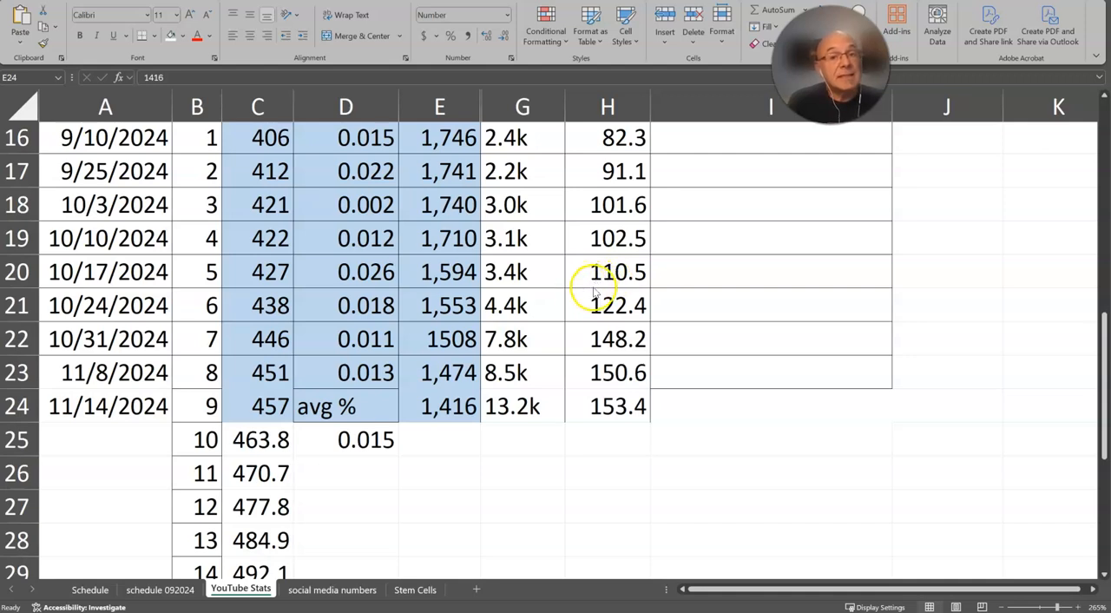
mouse_move(551, 301)
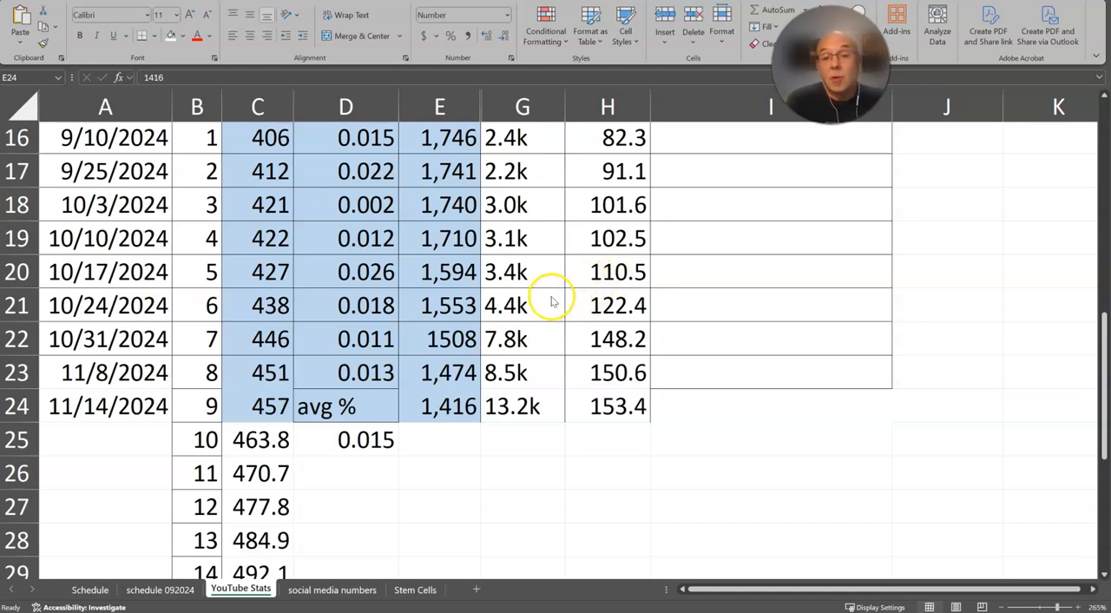
mouse_move(564, 313)
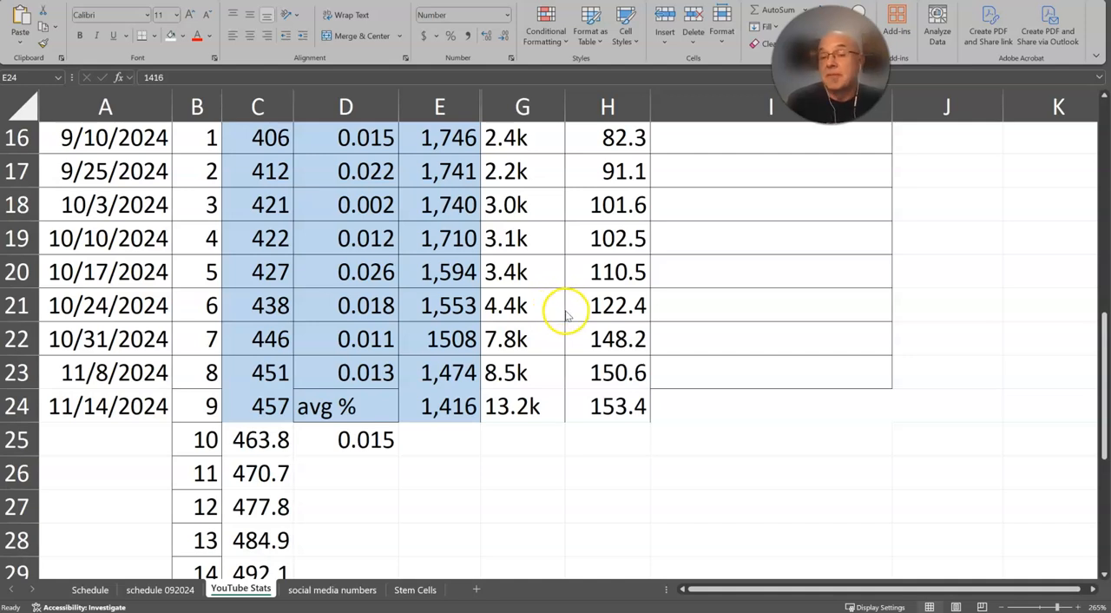
mouse_move(556, 313)
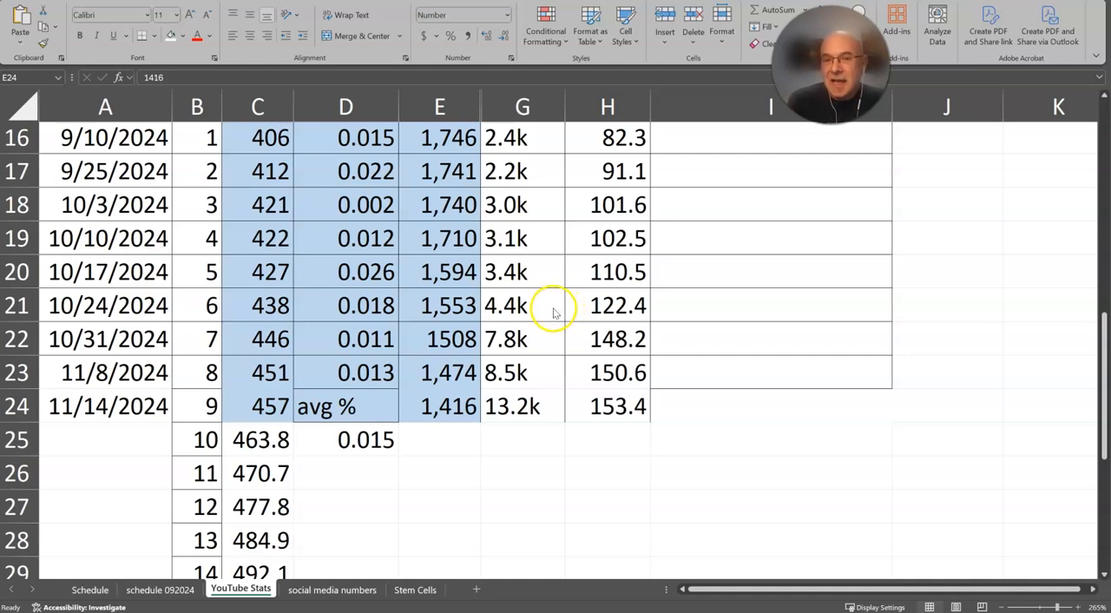